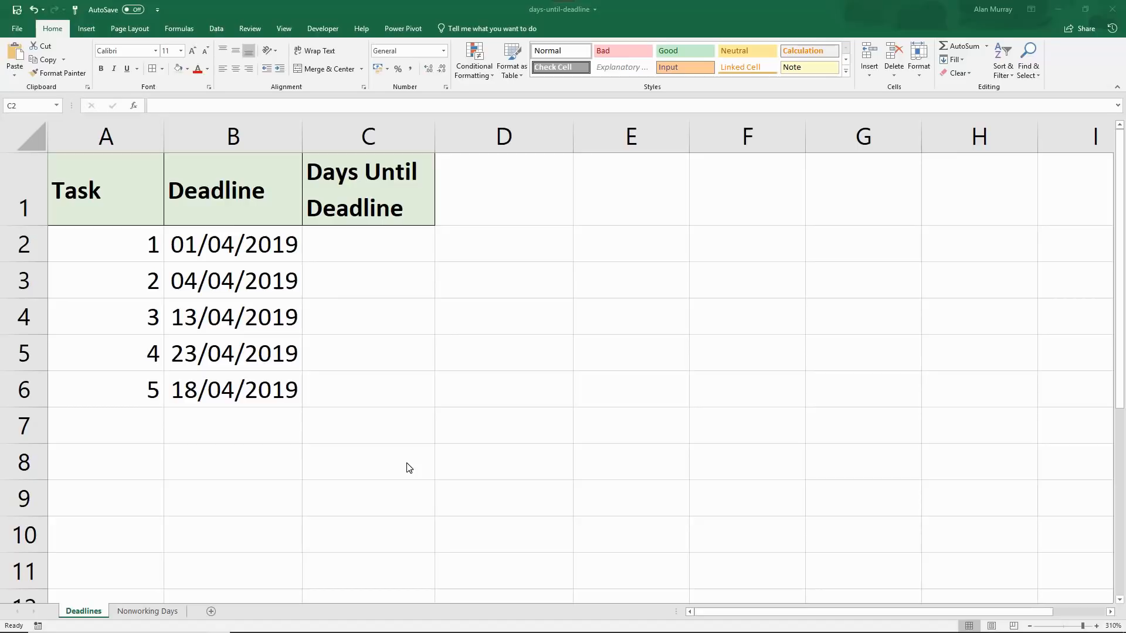
# - Select C2 and start typing =netw to bring up the NETWORKDAYS suggestions
pyautogui.click(368, 244)
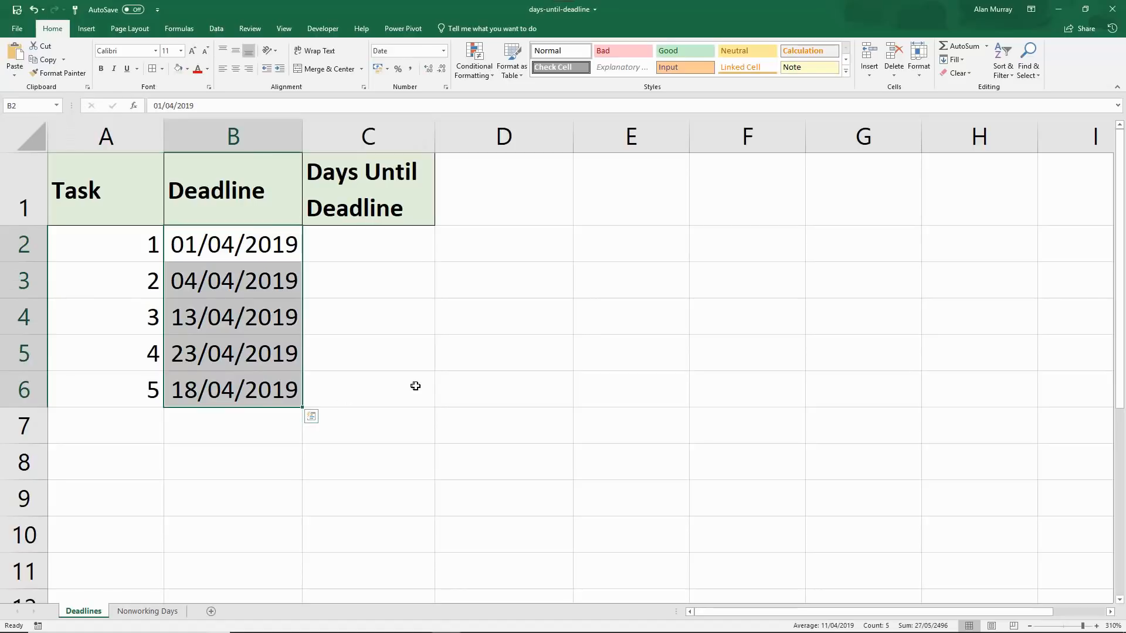
pyautogui.click(368, 244)
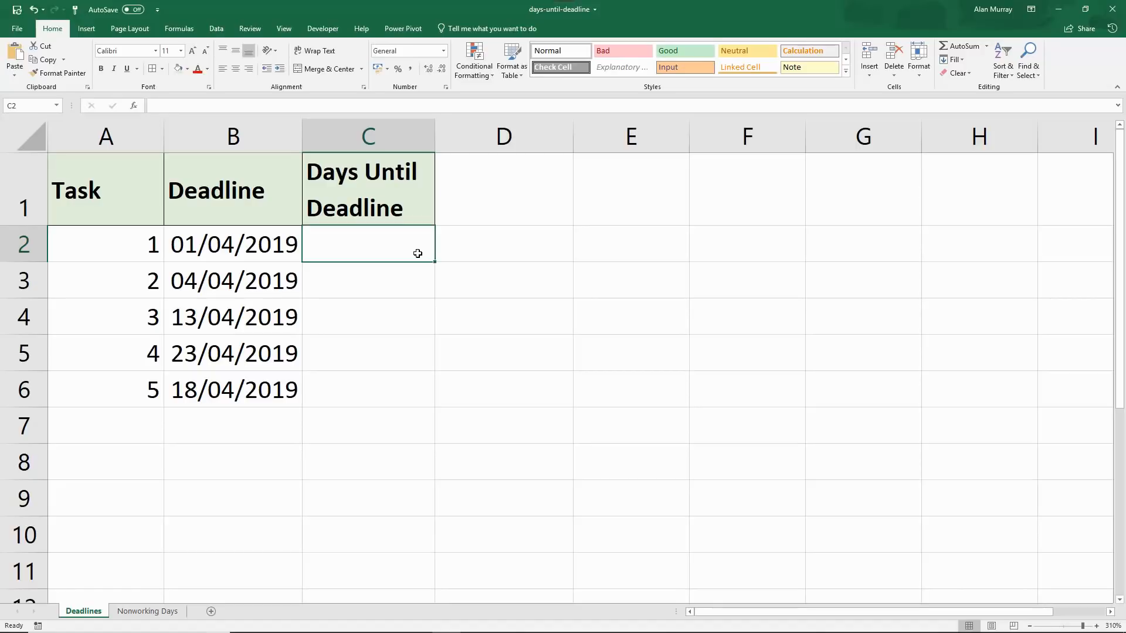
pyautogui.moveTo(376, 246)
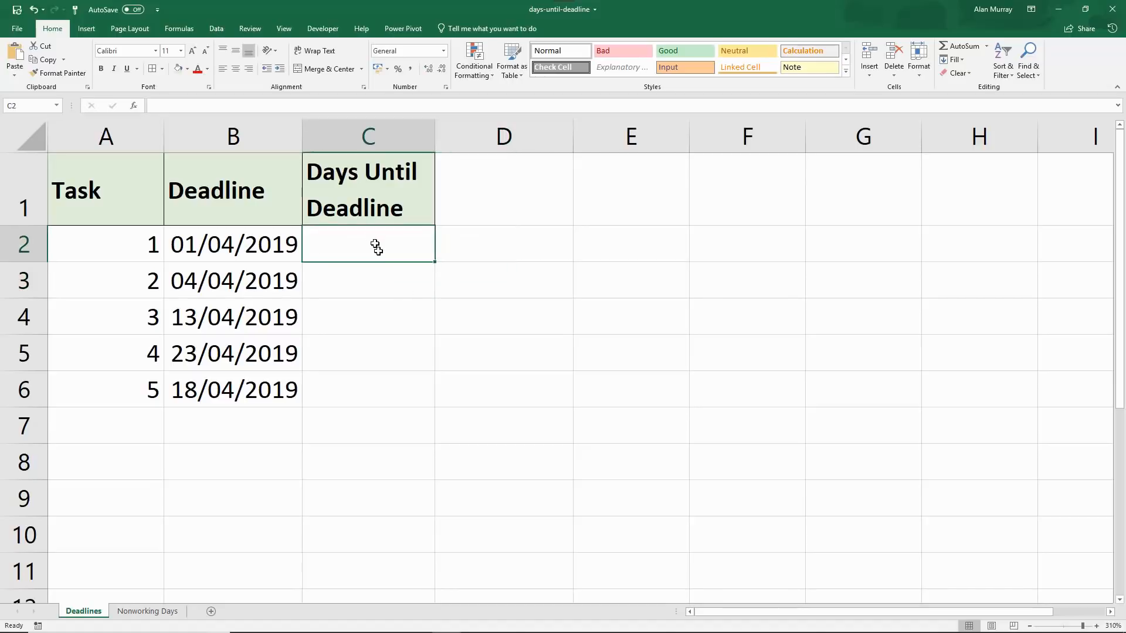
pyautogui.moveTo(403, 292)
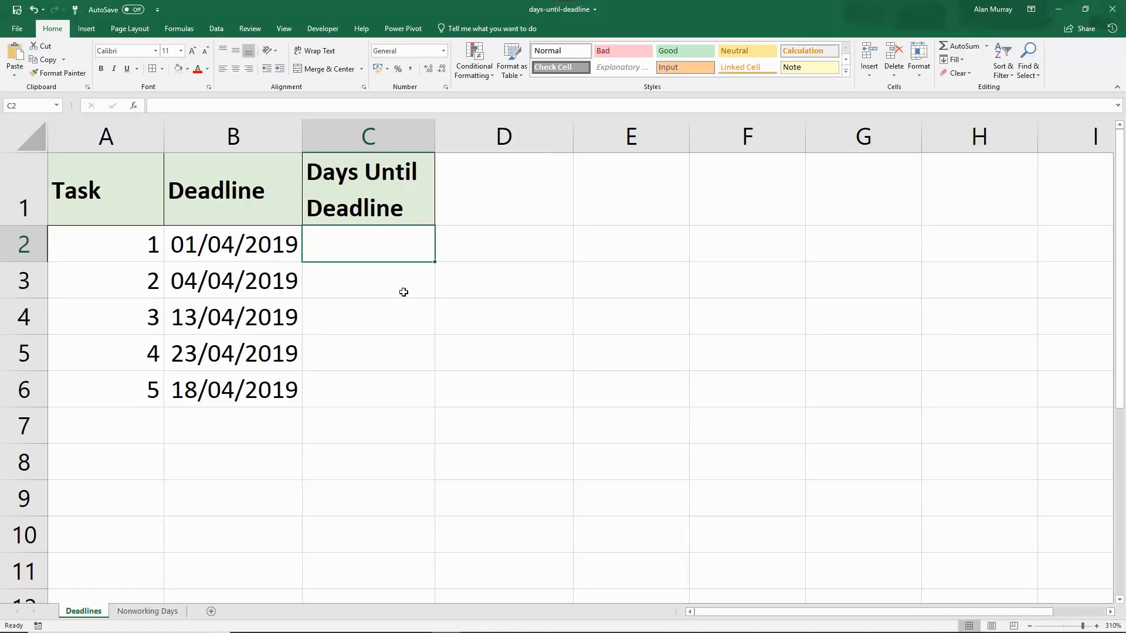
pyautogui.write('=ne')
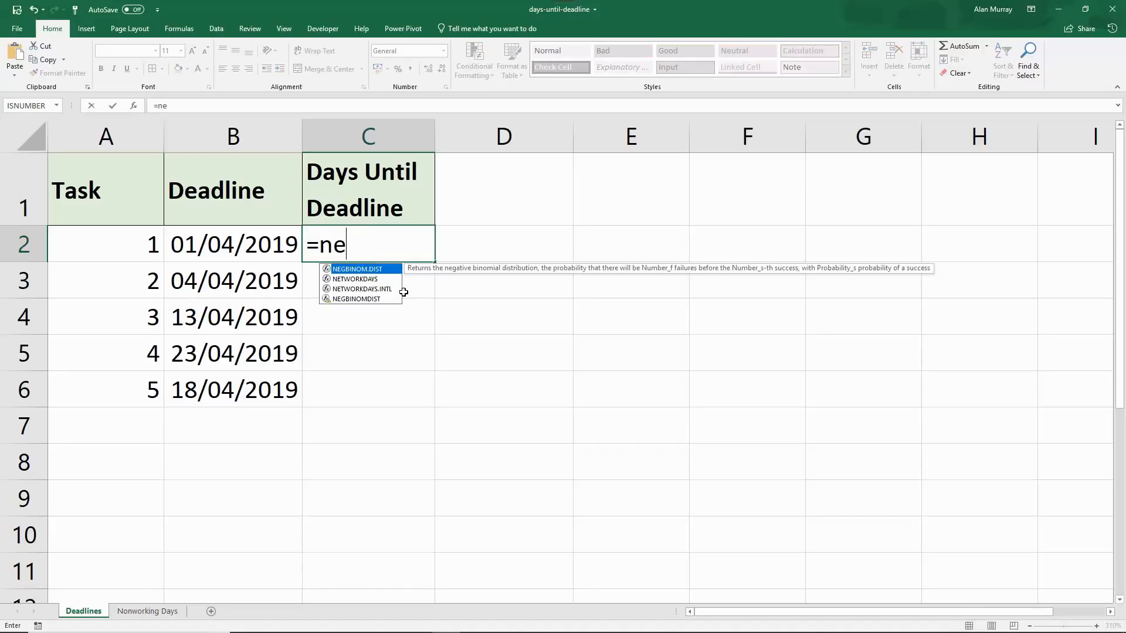
pyautogui.write('t')
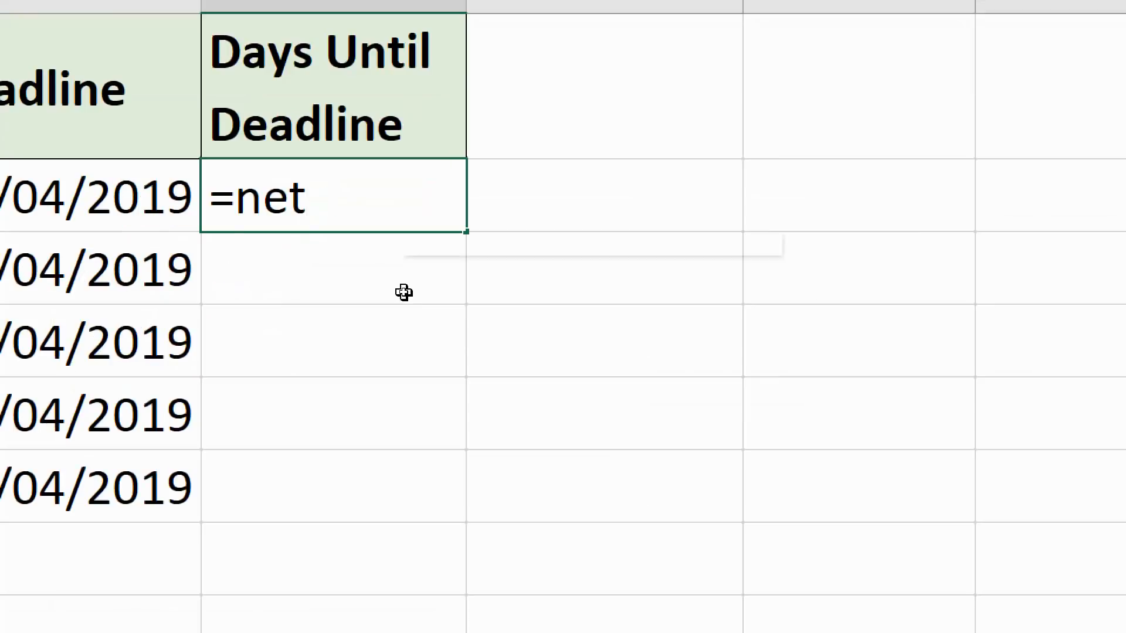
pyautogui.write('w')
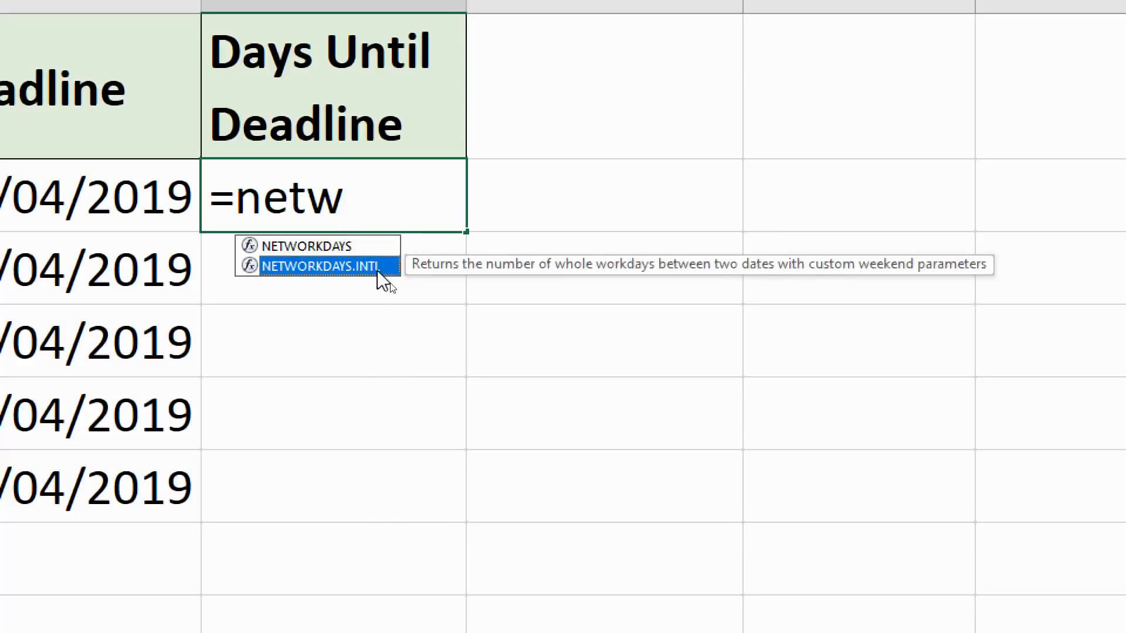
pyautogui.moveTo(377, 286)
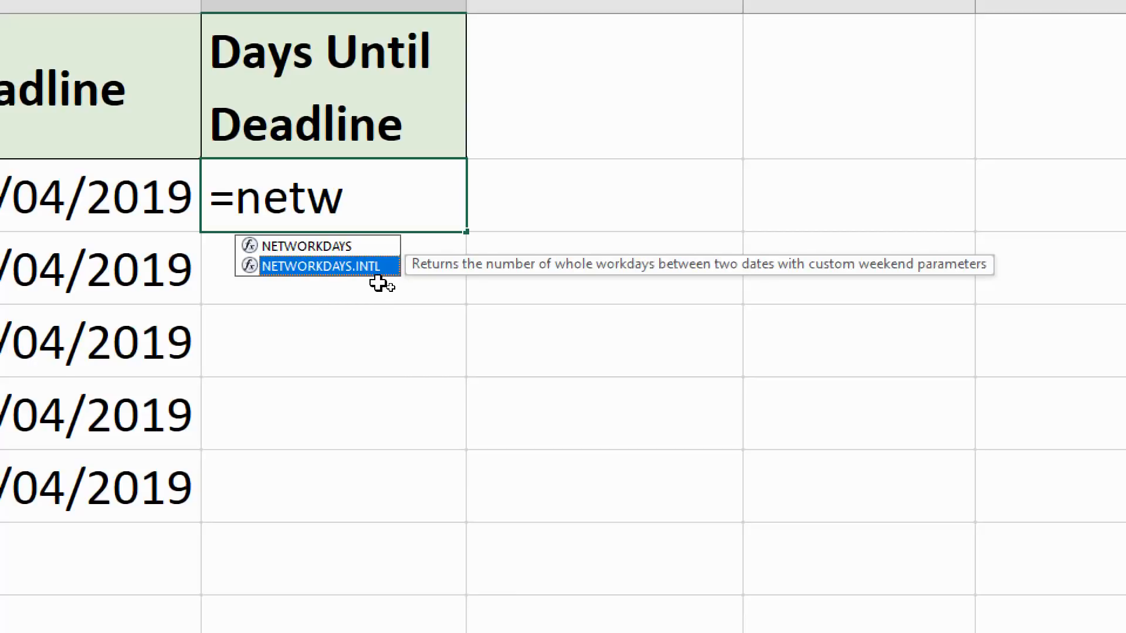
pyautogui.moveTo(341, 255)
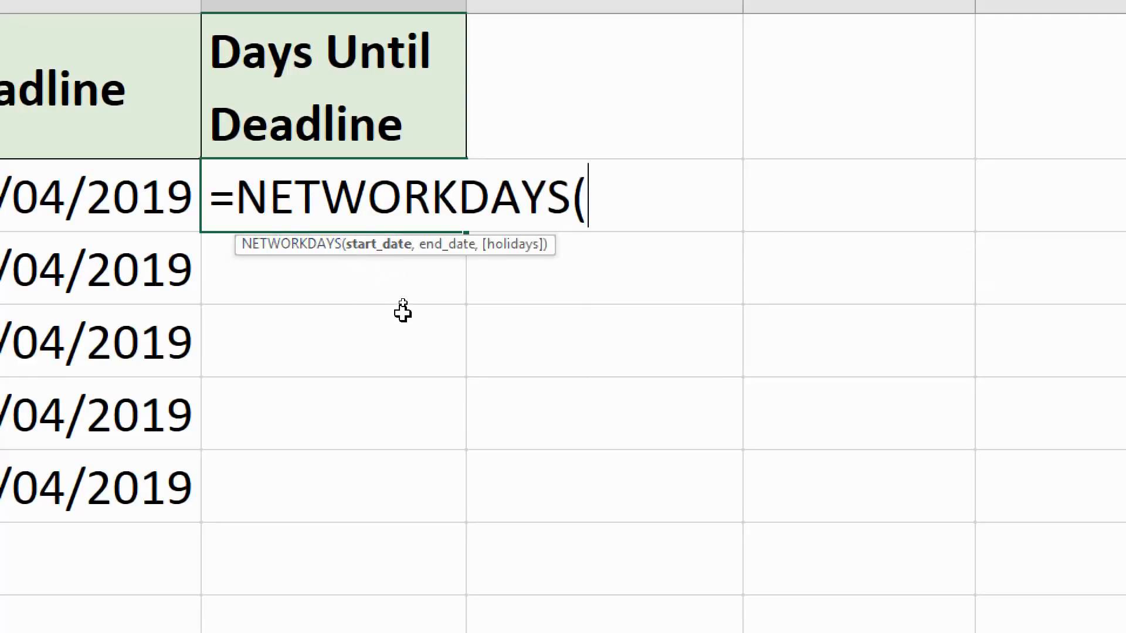
pyautogui.moveTo(402, 304)
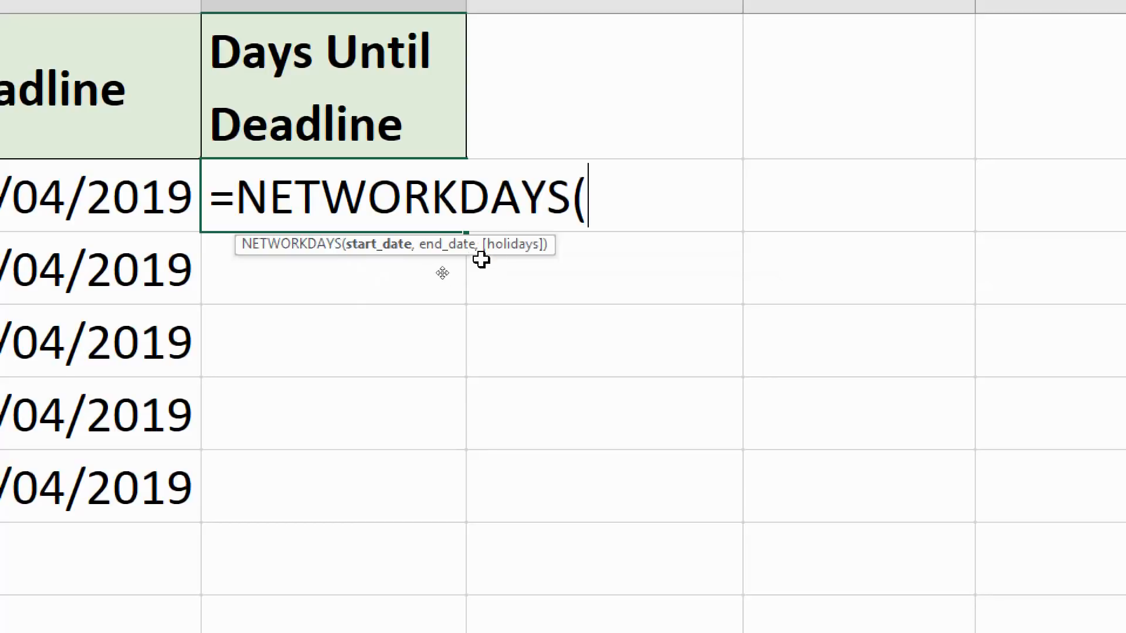
pyautogui.moveTo(530, 259)
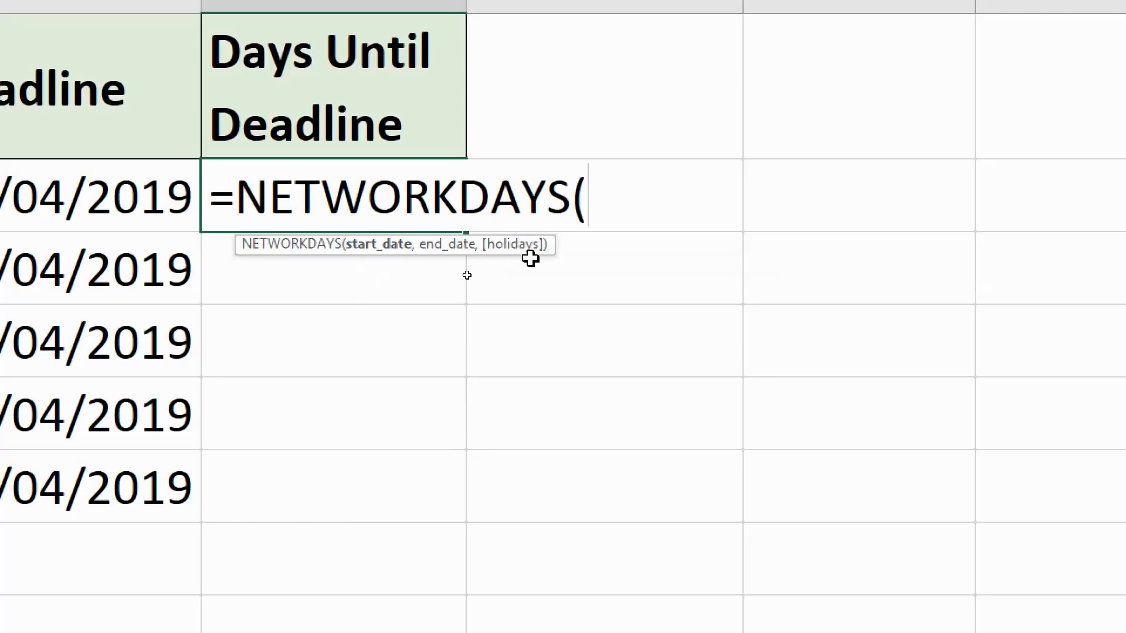
pyautogui.moveTo(445, 252)
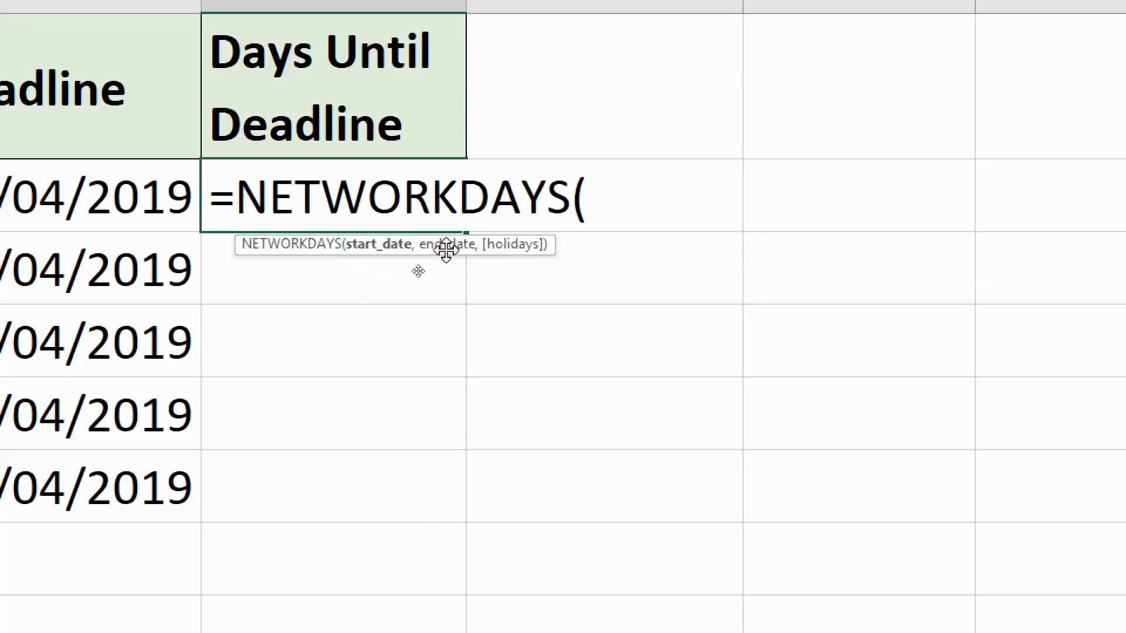
# - Complete =NETWORKDAYS(TODAY(),B2) in C2, giving 2 working days
pyautogui.write('toda')
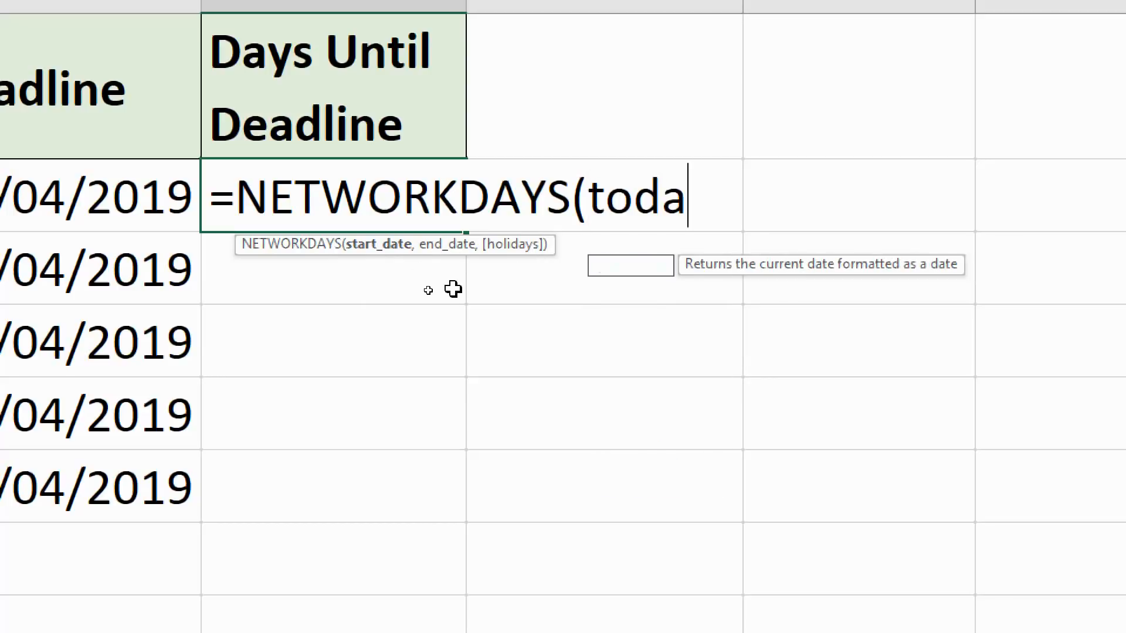
pyautogui.write('y()')
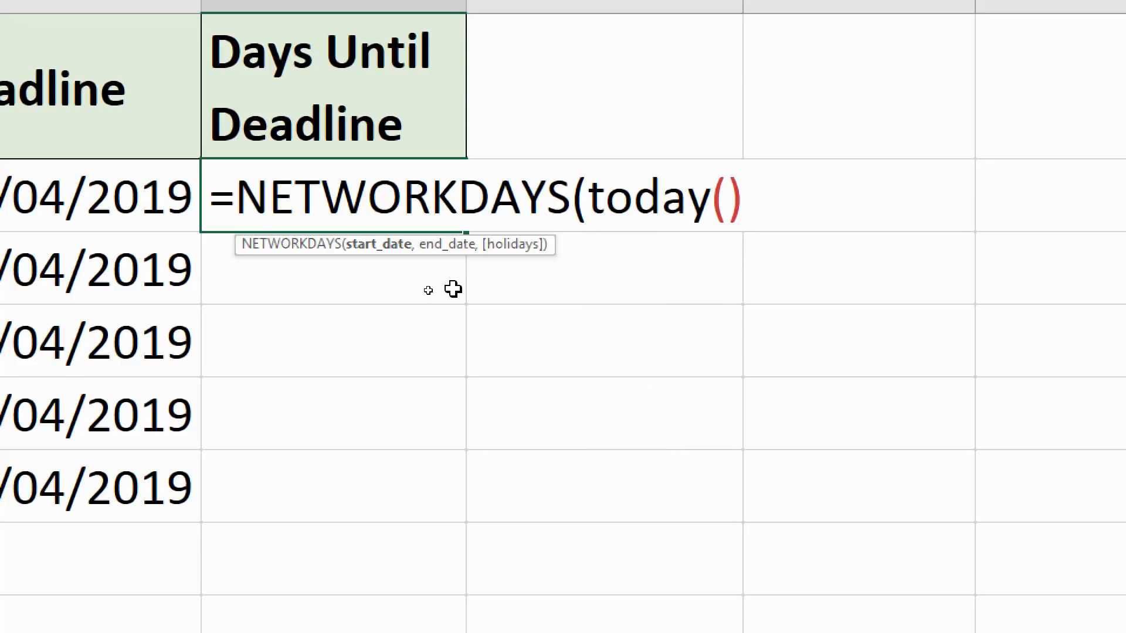
pyautogui.click(100, 198)
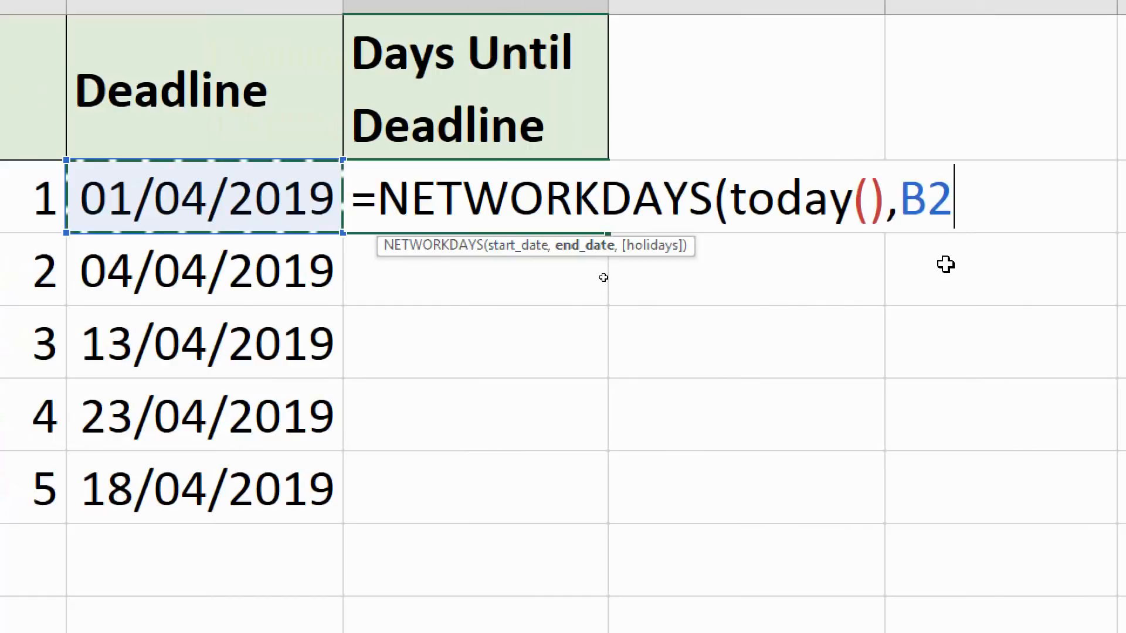
pyautogui.write(')')
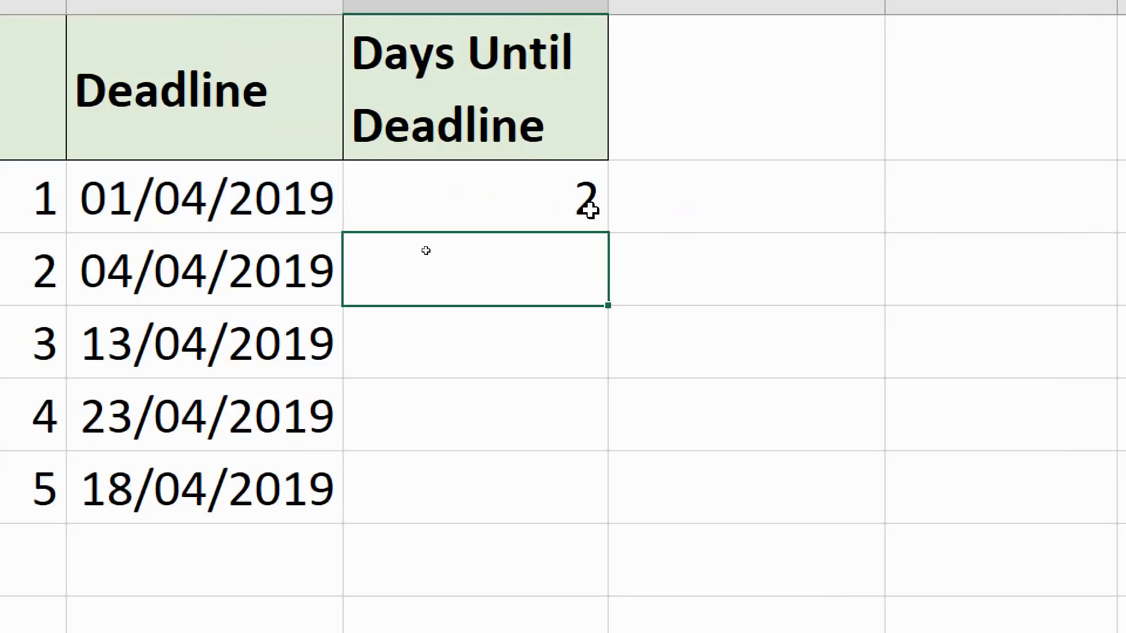
# - Fill the formula down for all five tasks (2, 5, 11, 18, 15) and reselect C2
pyautogui.moveTo(474, 197); pyautogui.dragTo(474, 413)
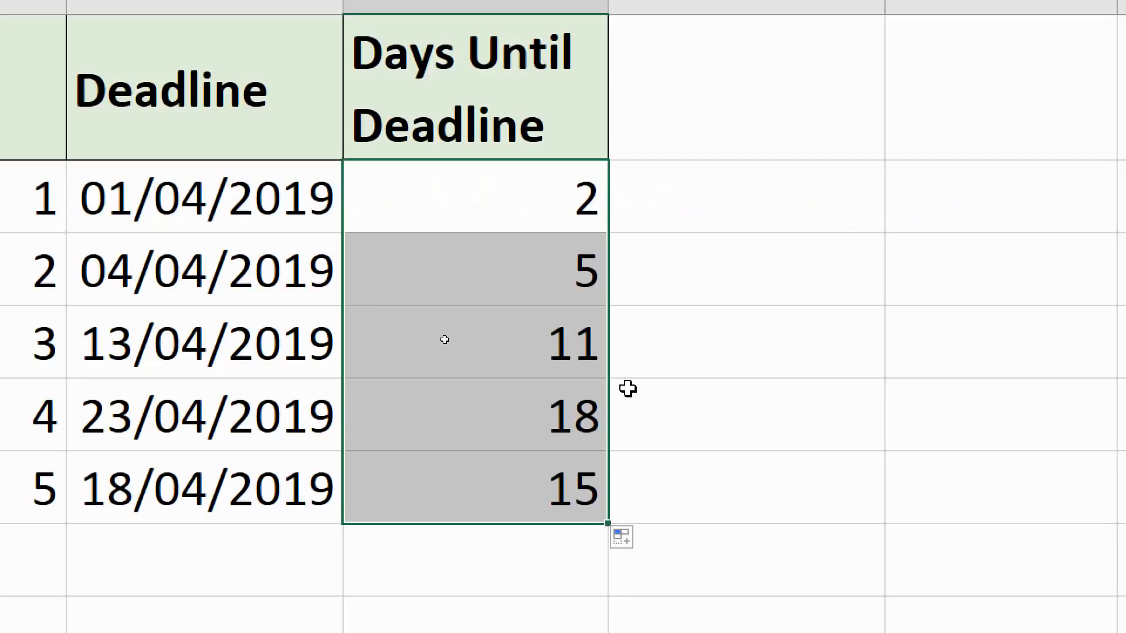
pyautogui.moveTo(273, 334)
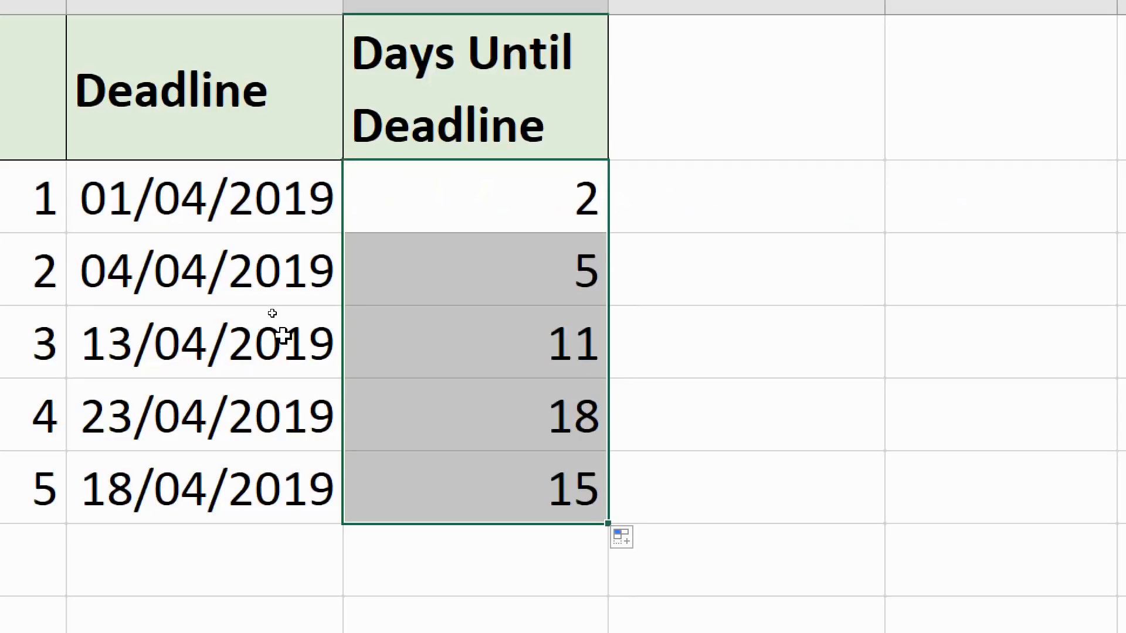
pyautogui.moveTo(311, 376)
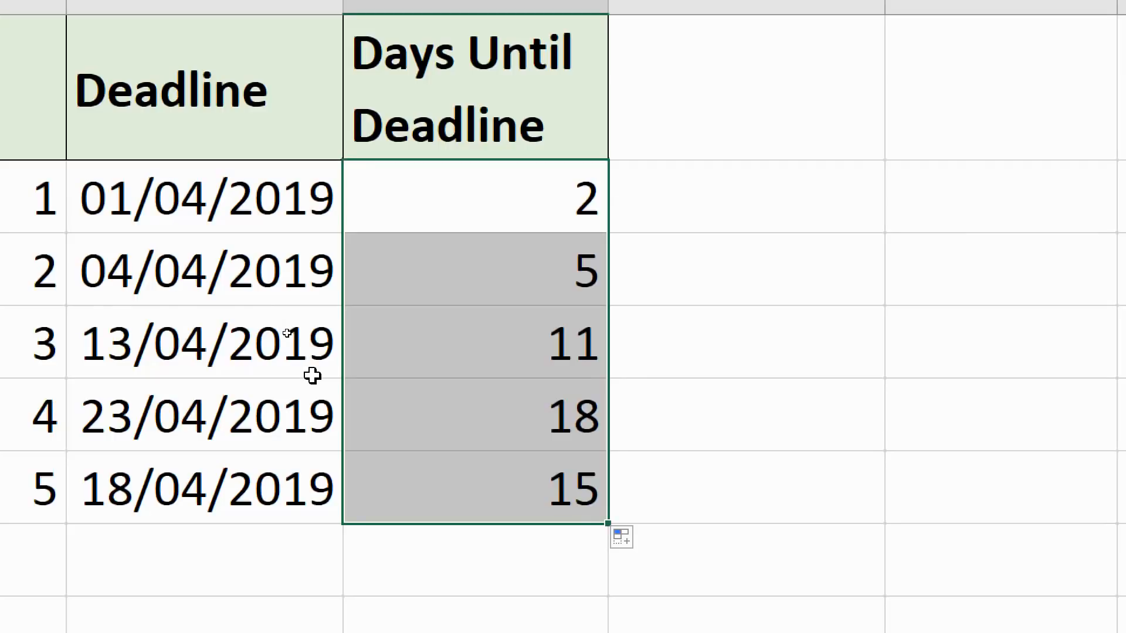
pyautogui.moveTo(231, 200)
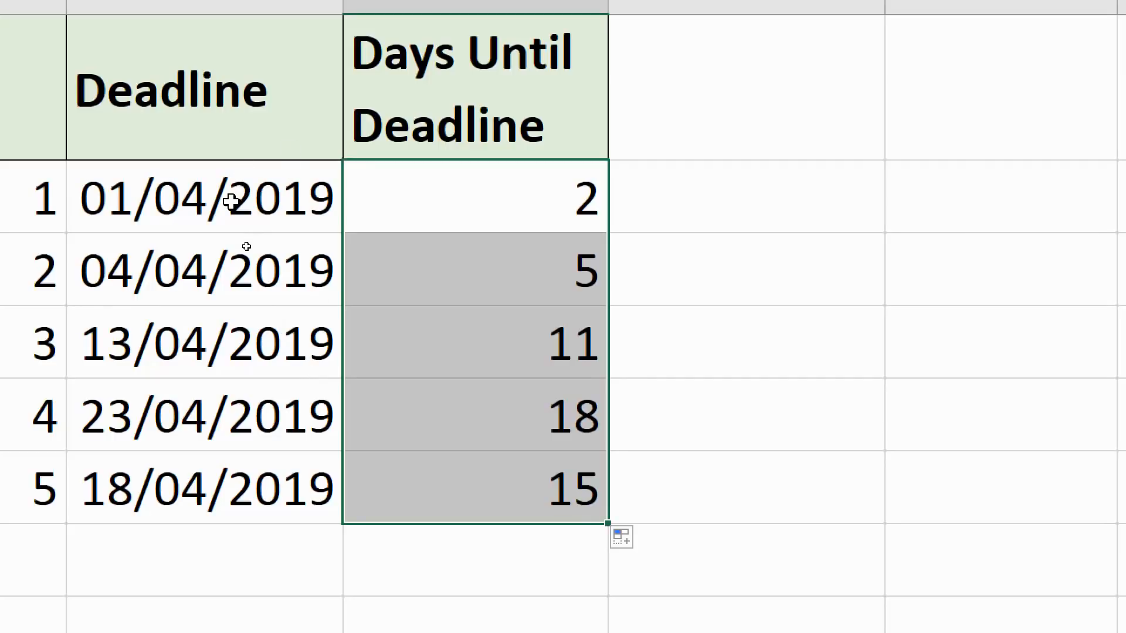
pyautogui.click(204, 198)
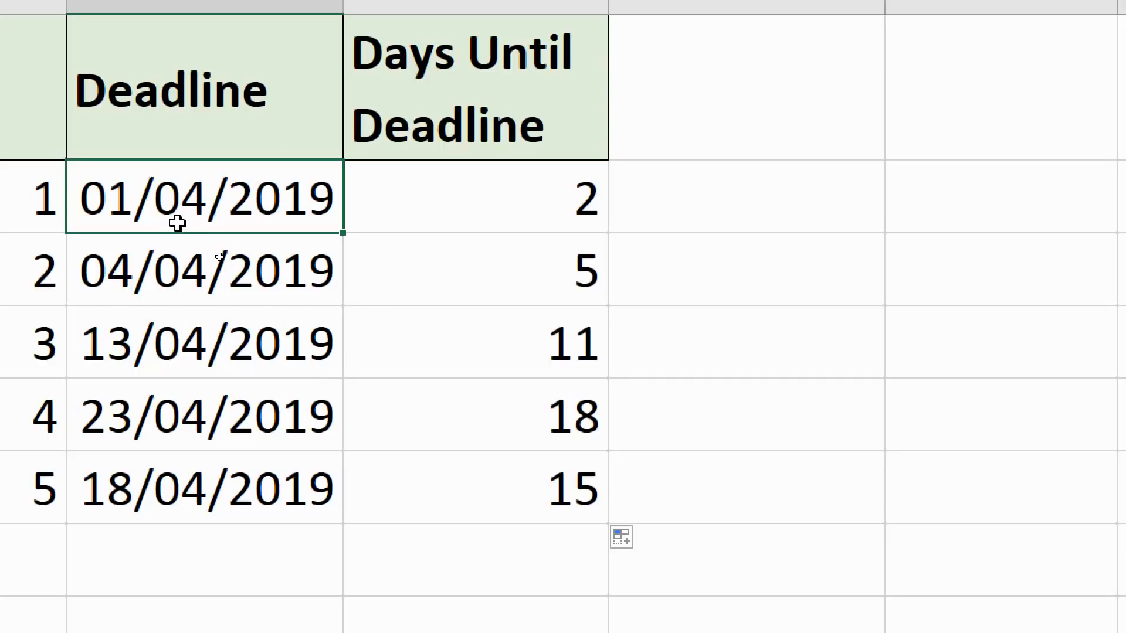
pyautogui.moveTo(470, 209)
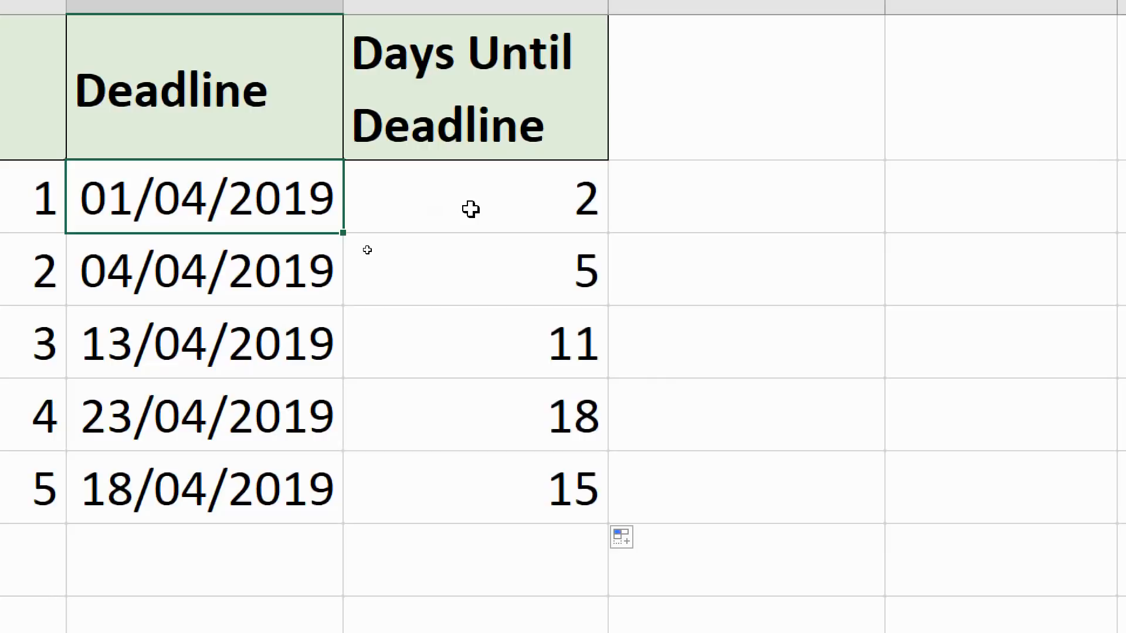
pyautogui.click(474, 198)
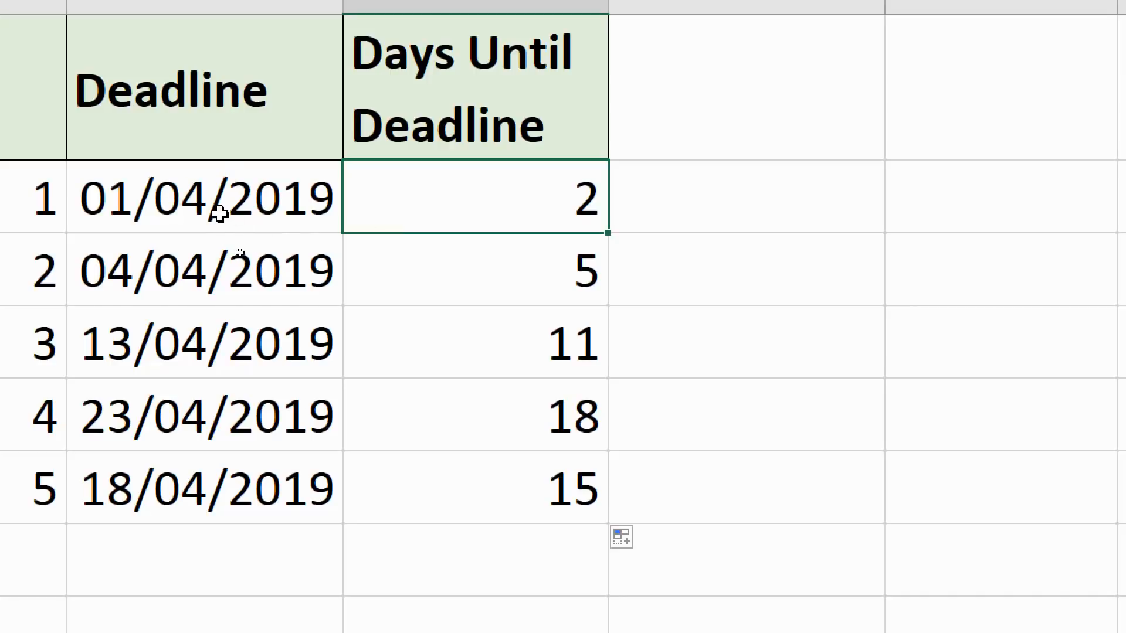
pyautogui.moveTo(461, 201)
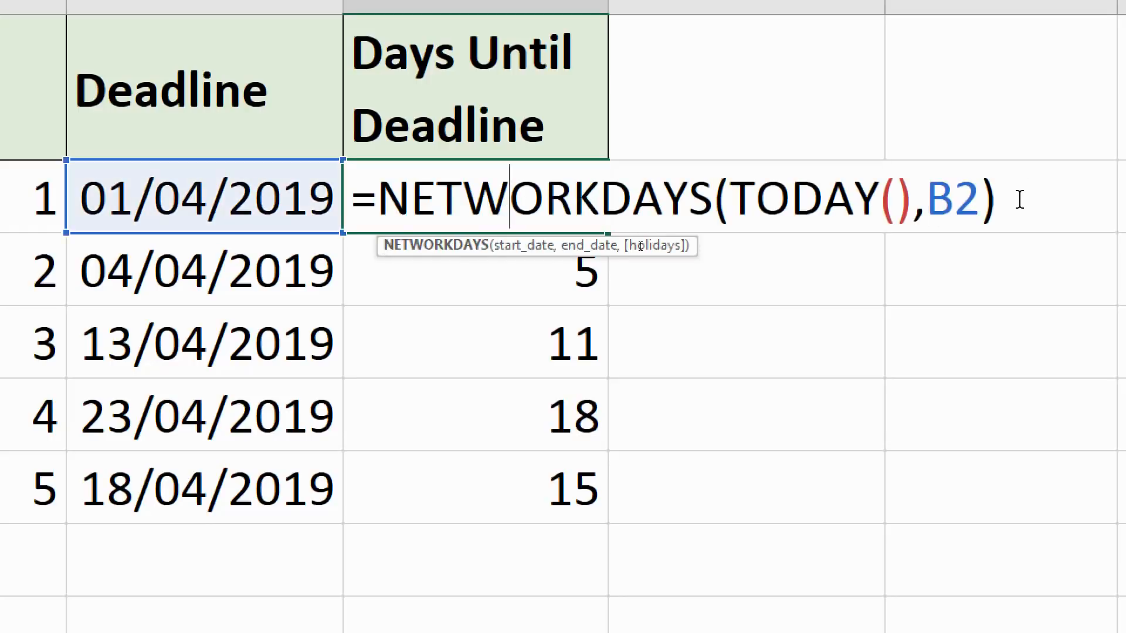
# - Try appending -1 to the C2 formula, then discard the edit
pyautogui.write('-1')
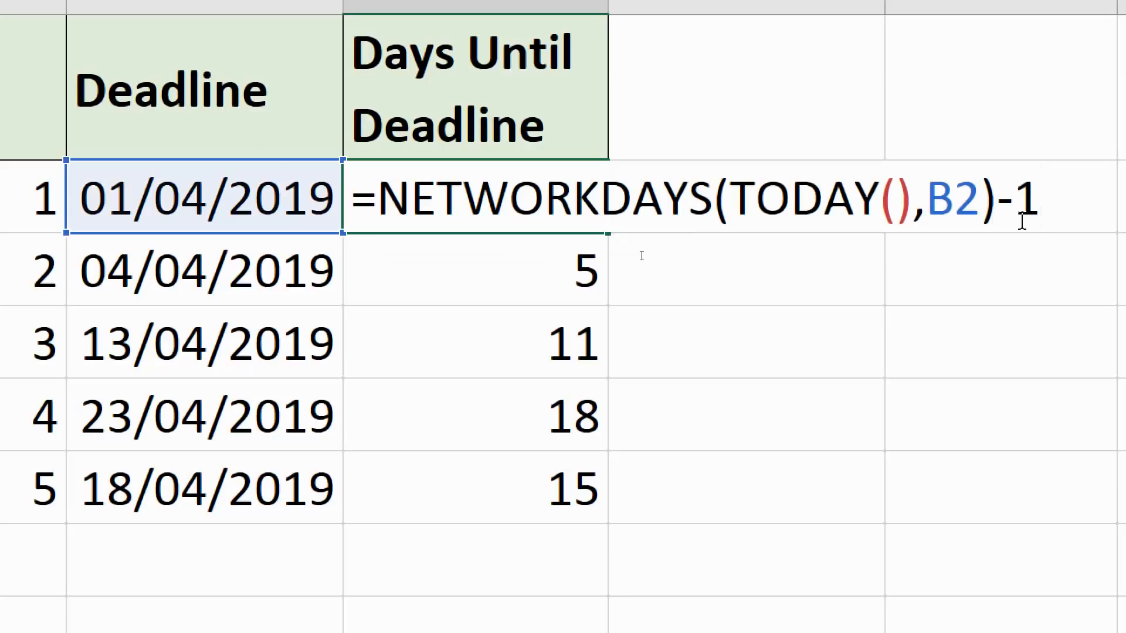
pyautogui.click(1037, 199)
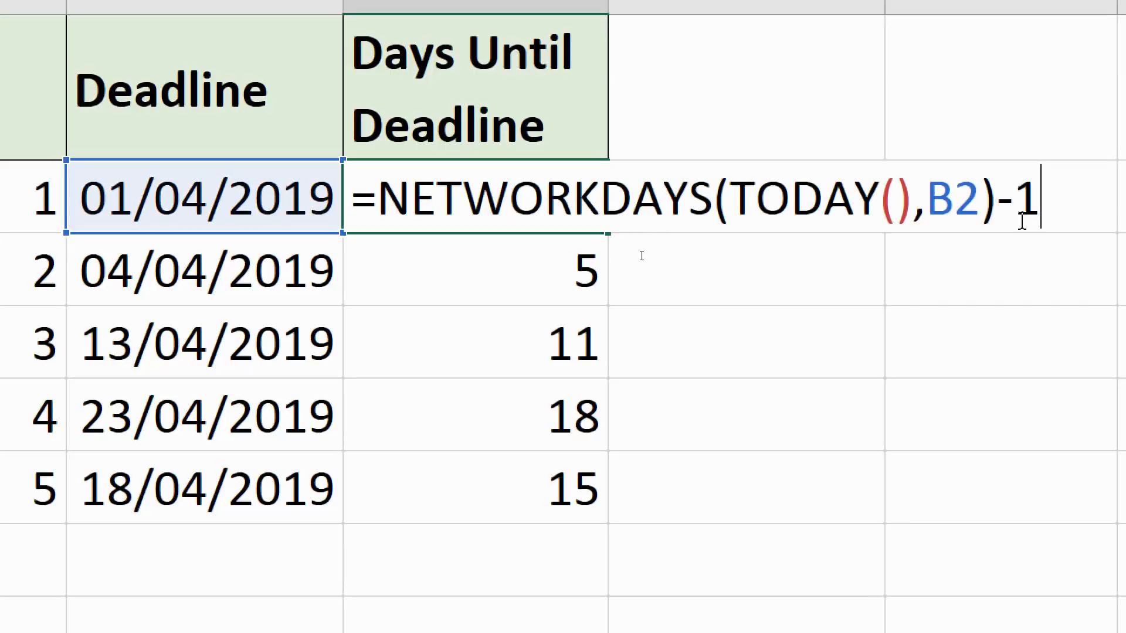
pyautogui.press('Backspace')
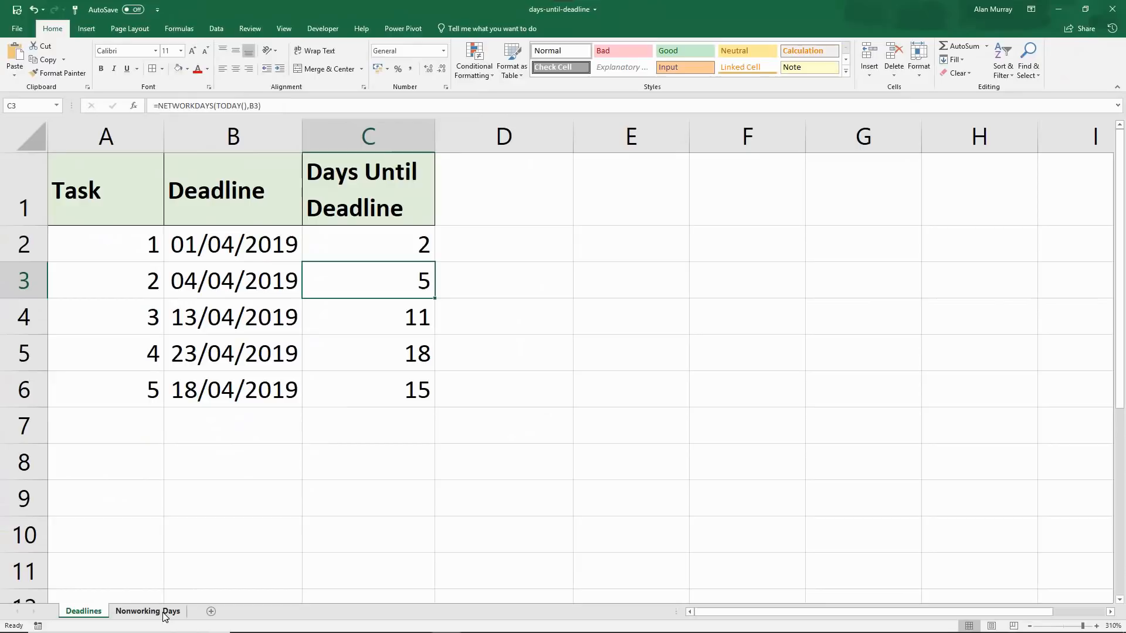
# - Review holiday dates 19/04/2019 and 22/04/2019 and the empty rows below on Nonworking Days
pyautogui.click(148, 611)
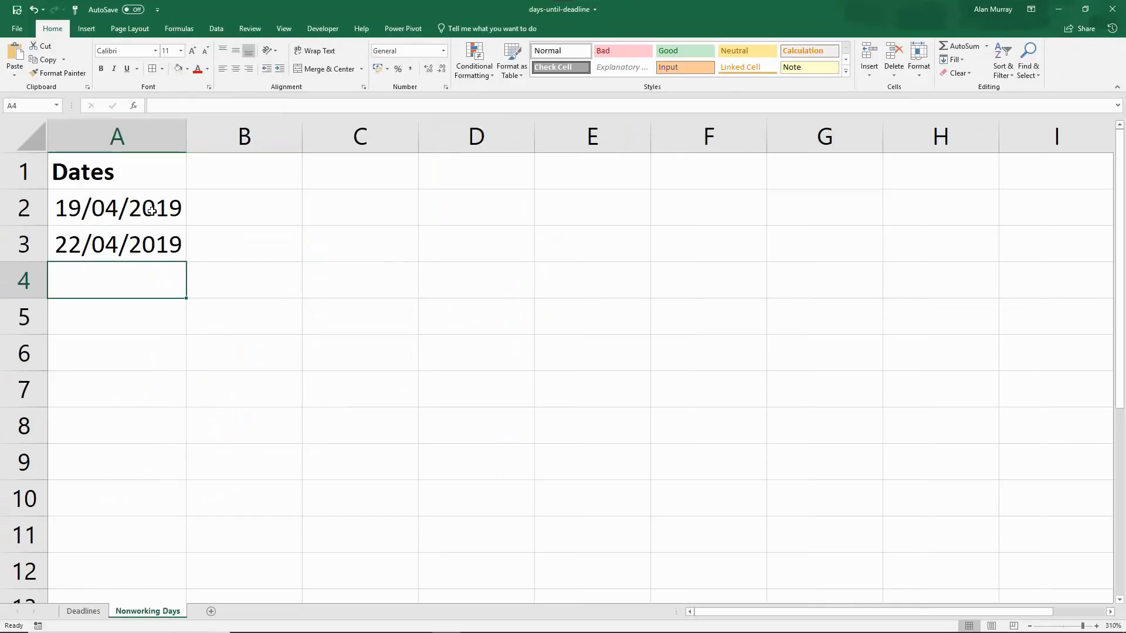
pyautogui.click(117, 207)
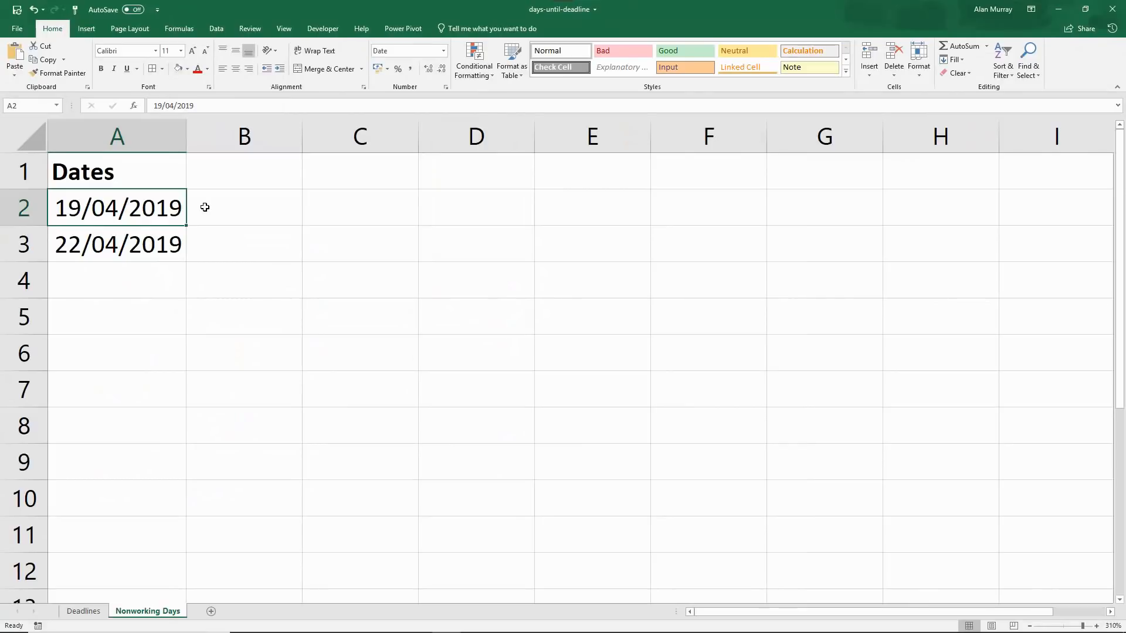
pyautogui.click(118, 243)
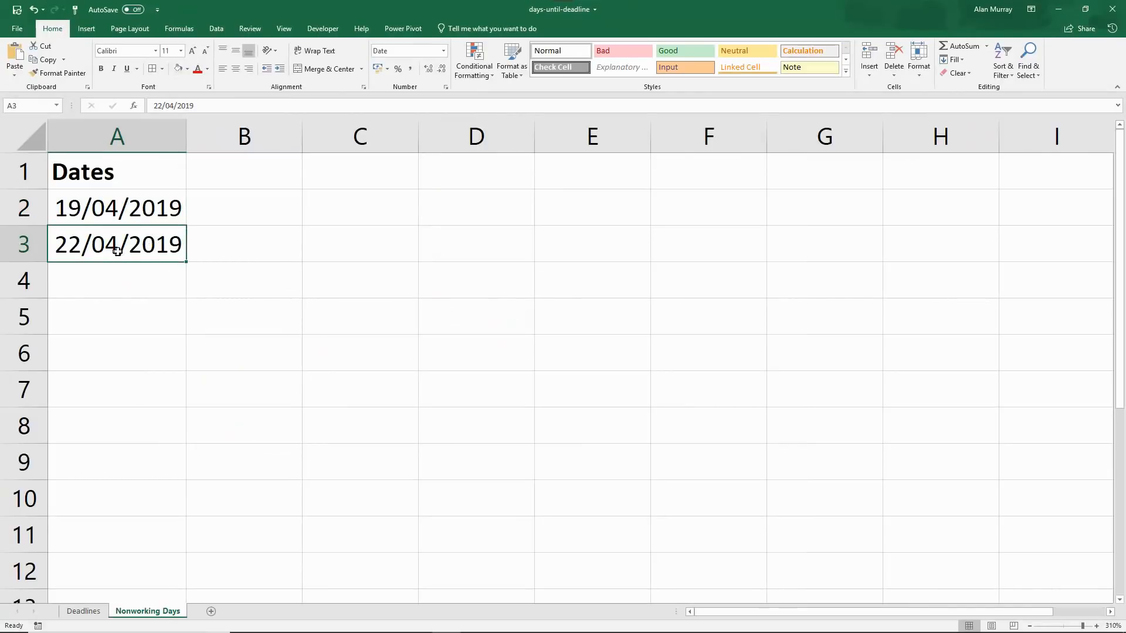
pyautogui.moveTo(128, 252)
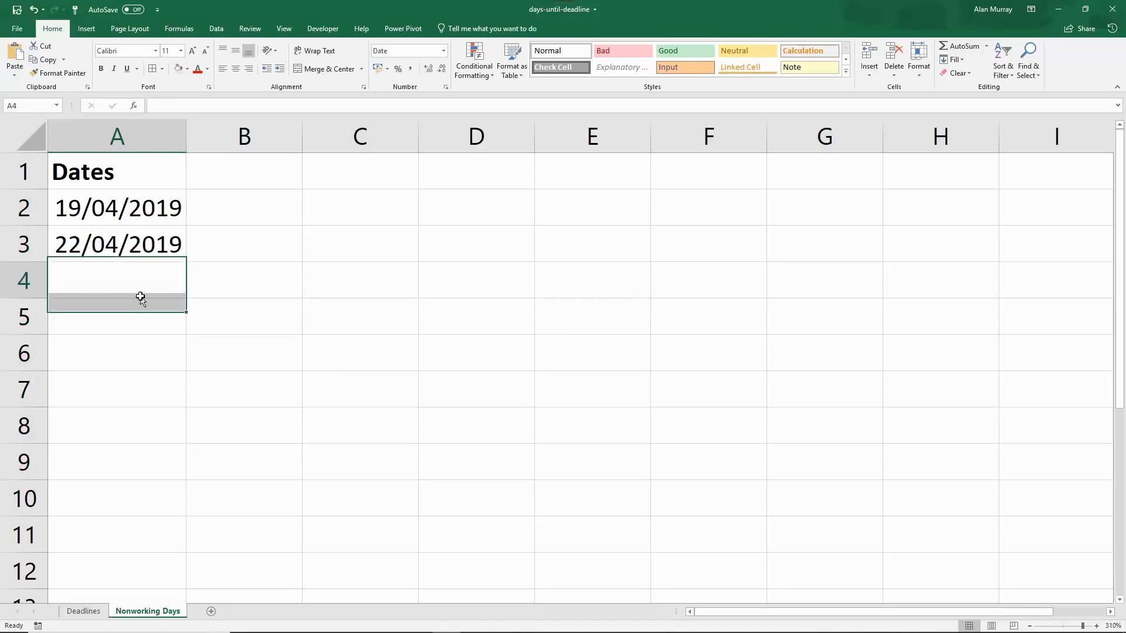
pyautogui.click(117, 280)
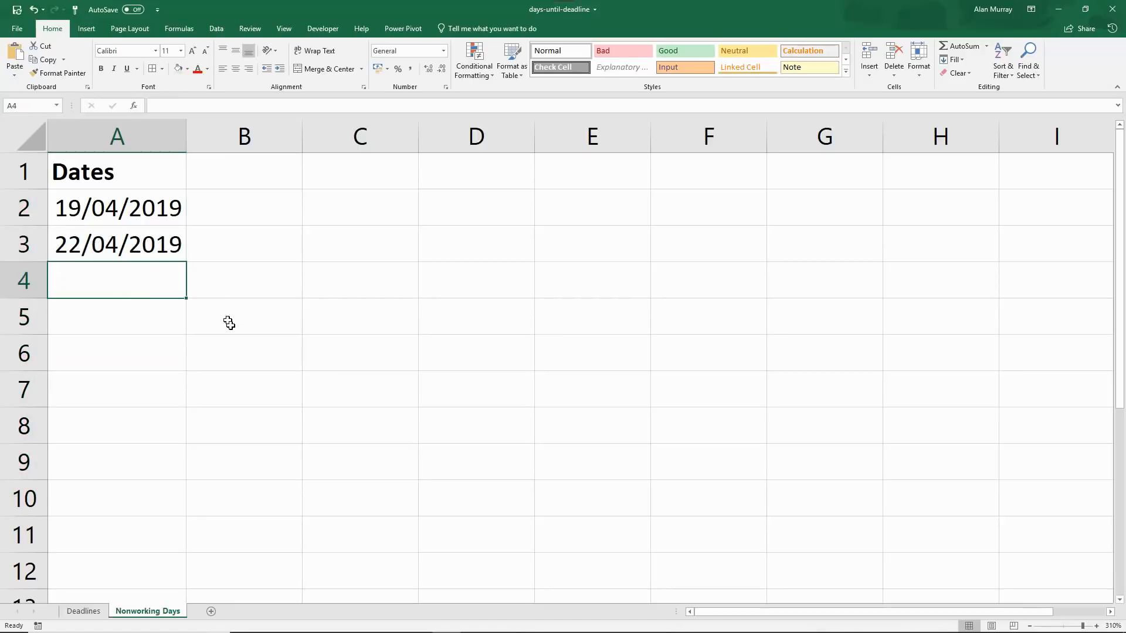
pyautogui.click(244, 244)
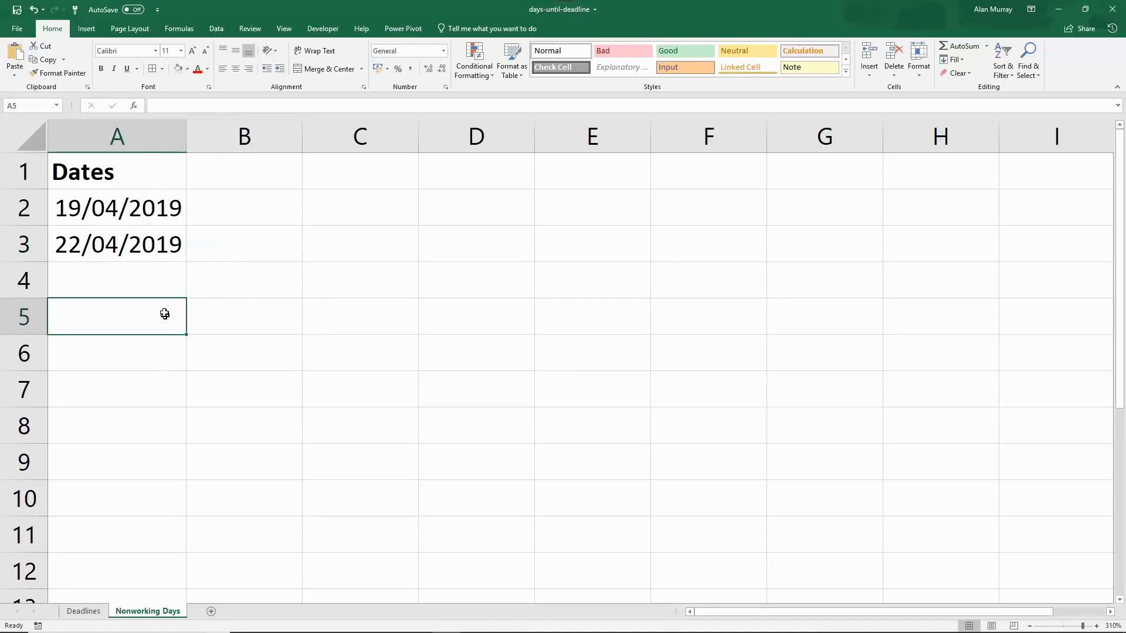
pyautogui.click(118, 281)
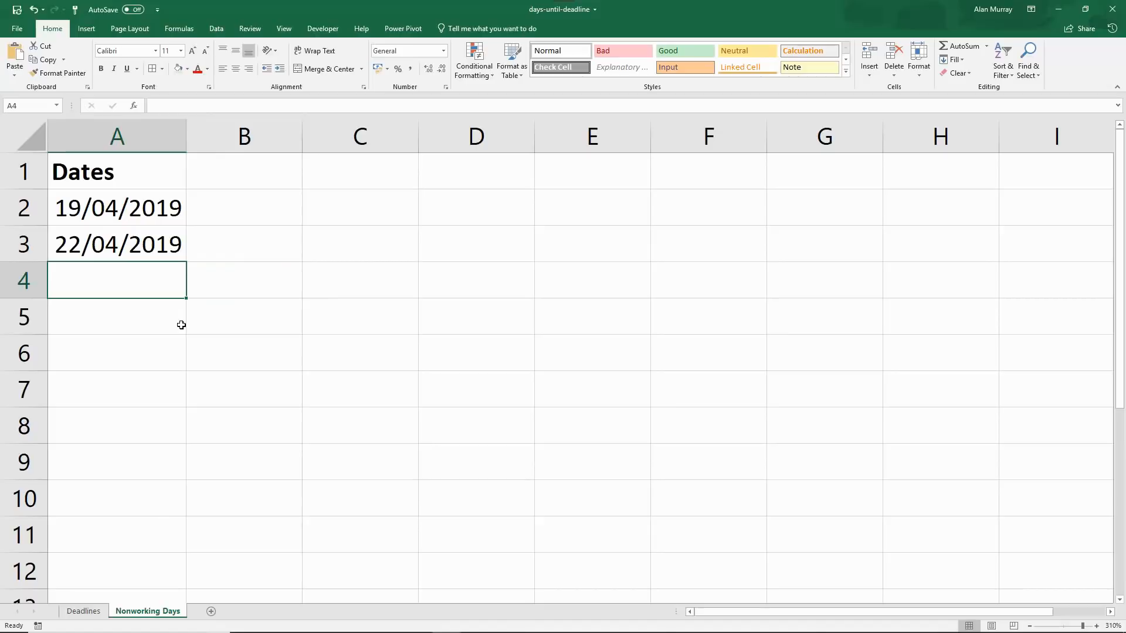
pyautogui.moveTo(192, 321)
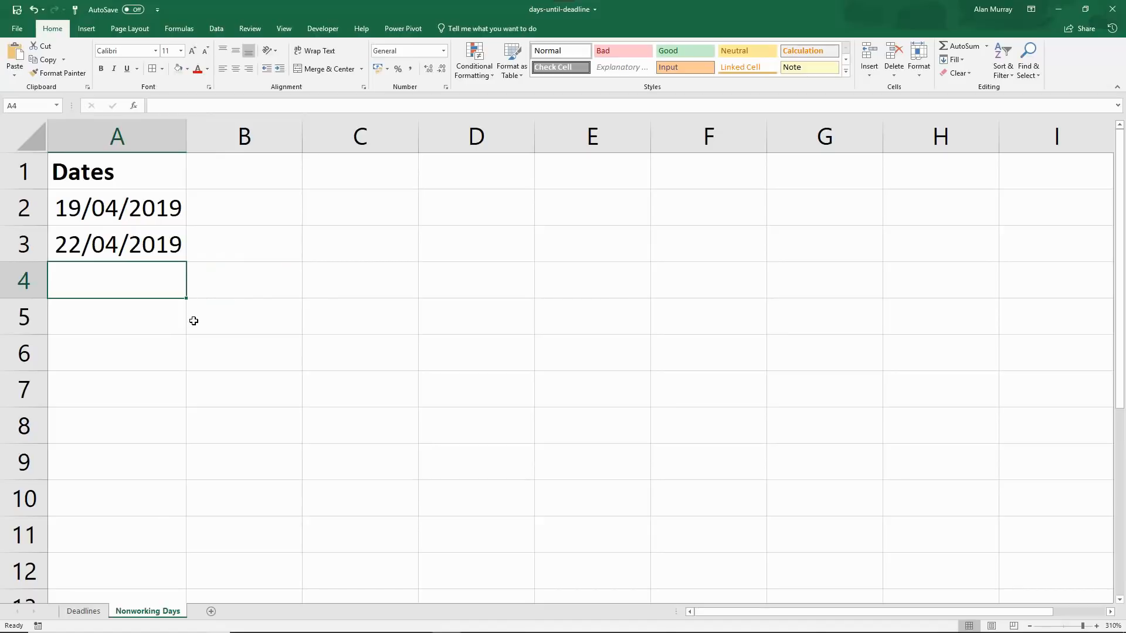
pyautogui.click(83, 611)
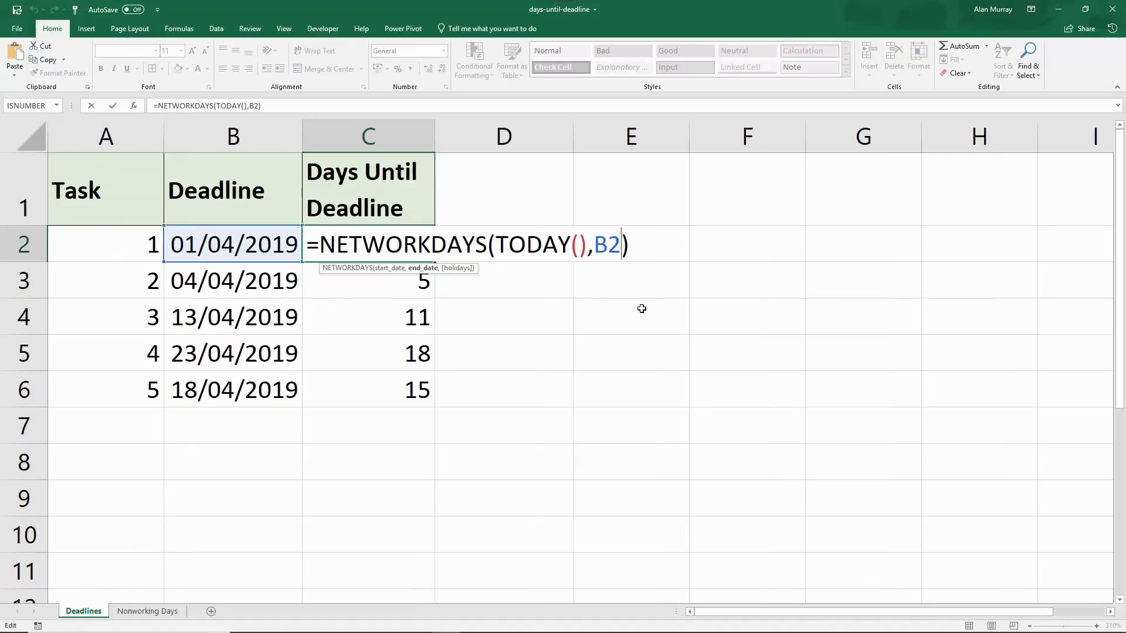
# - Add 'Nonworking Days'!$A$2:$A$3 as the absolute holidays range in C2's formula
pyautogui.write(',')
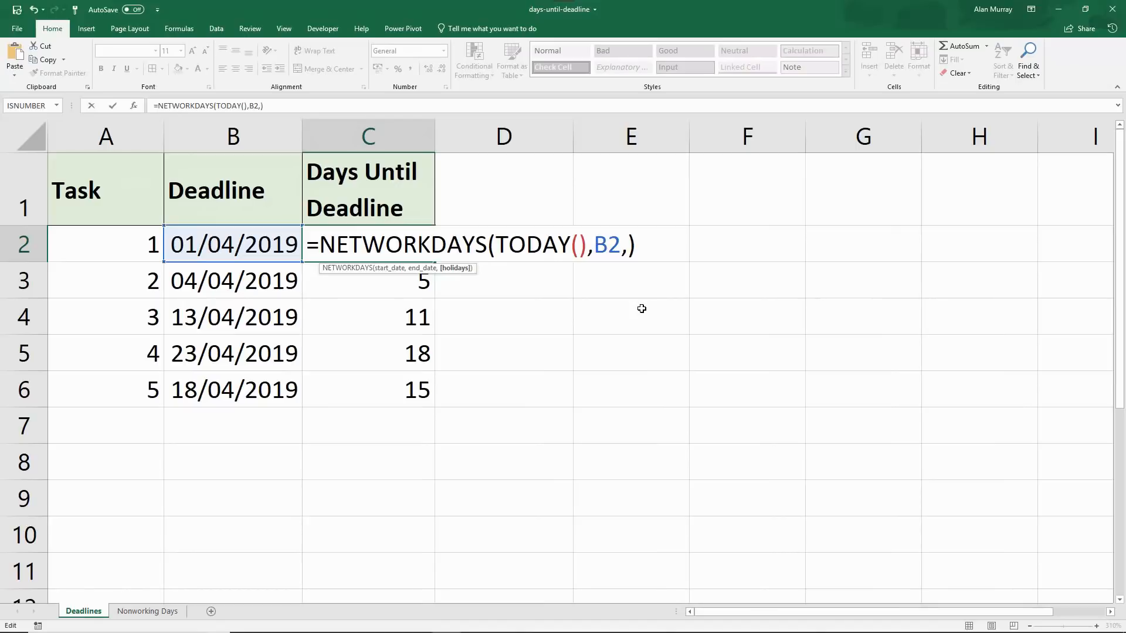
pyautogui.moveTo(510, 320)
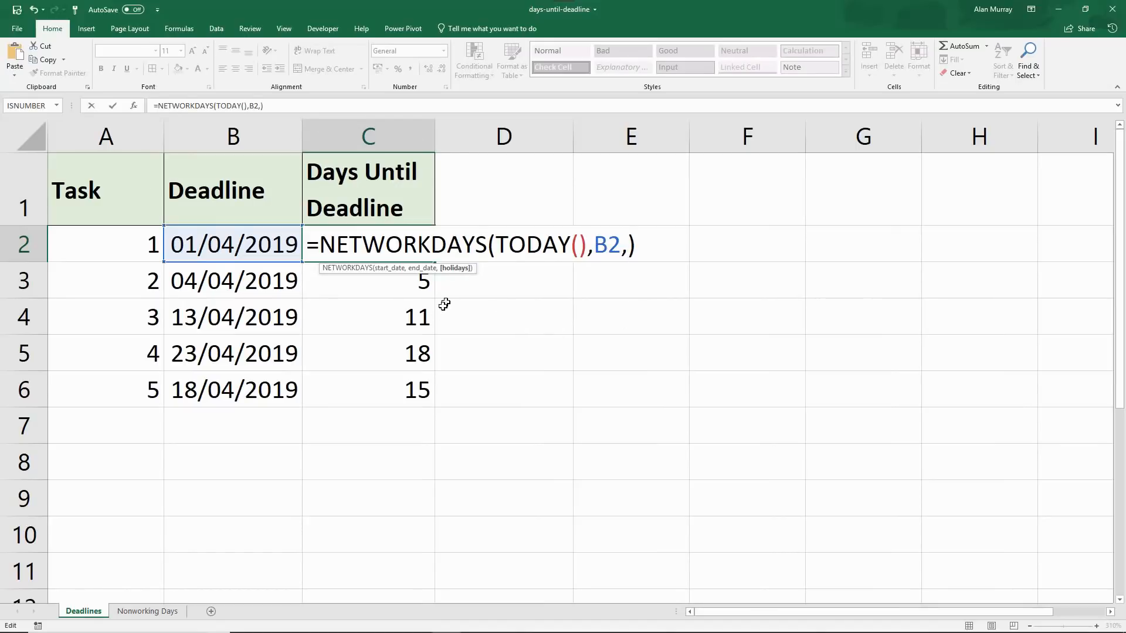
pyautogui.click(147, 611)
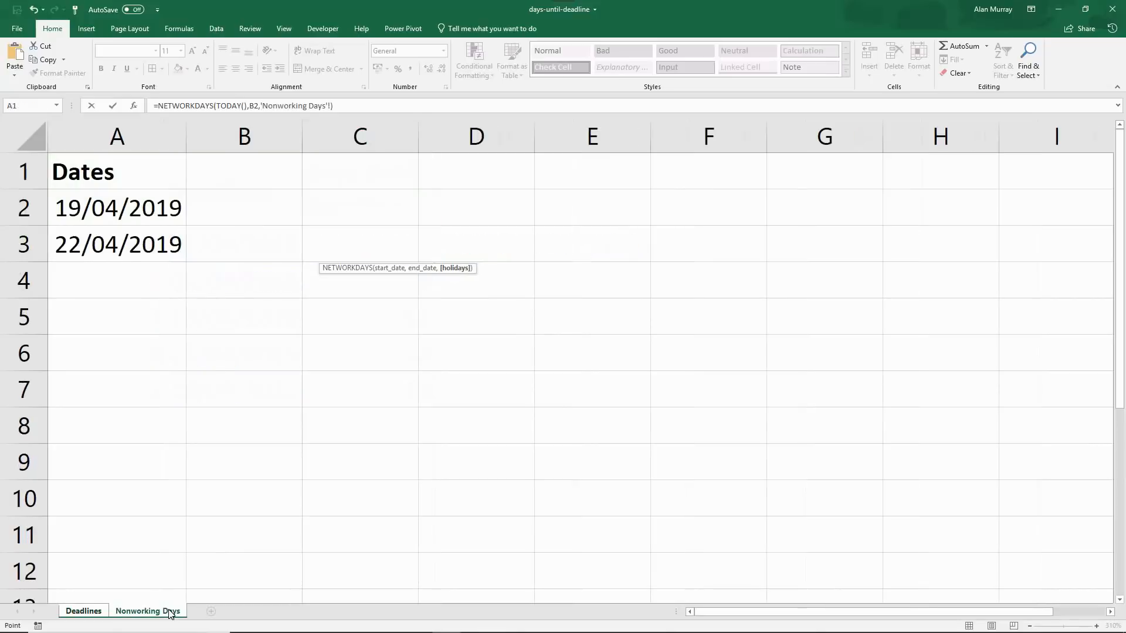
pyautogui.moveTo(117, 208); pyautogui.dragTo(117, 244)
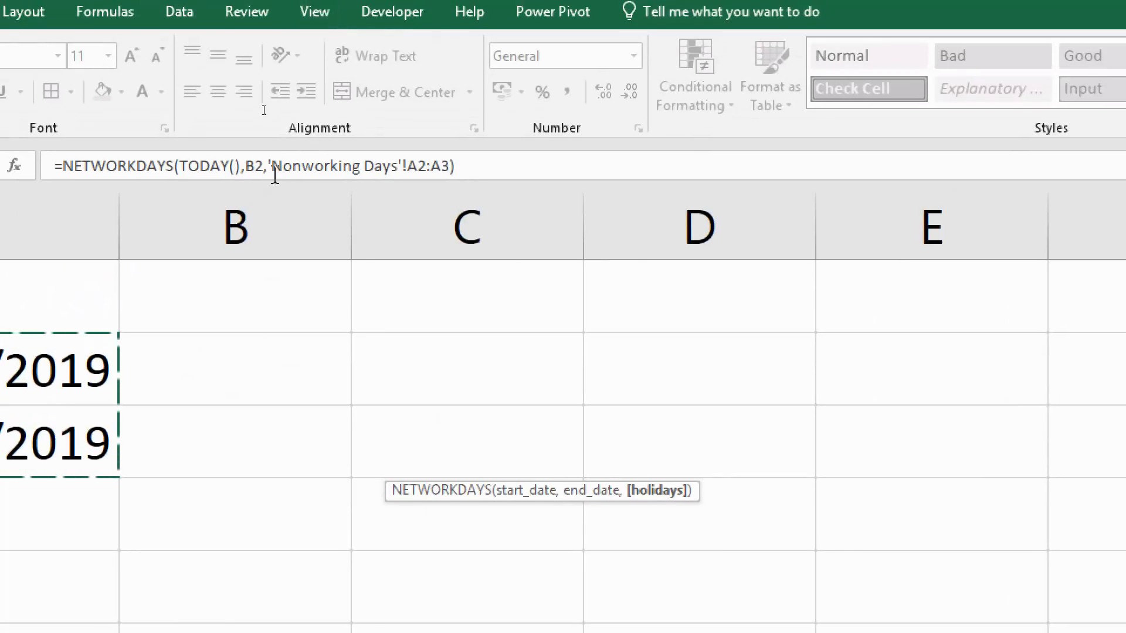
pyautogui.click(467, 224)
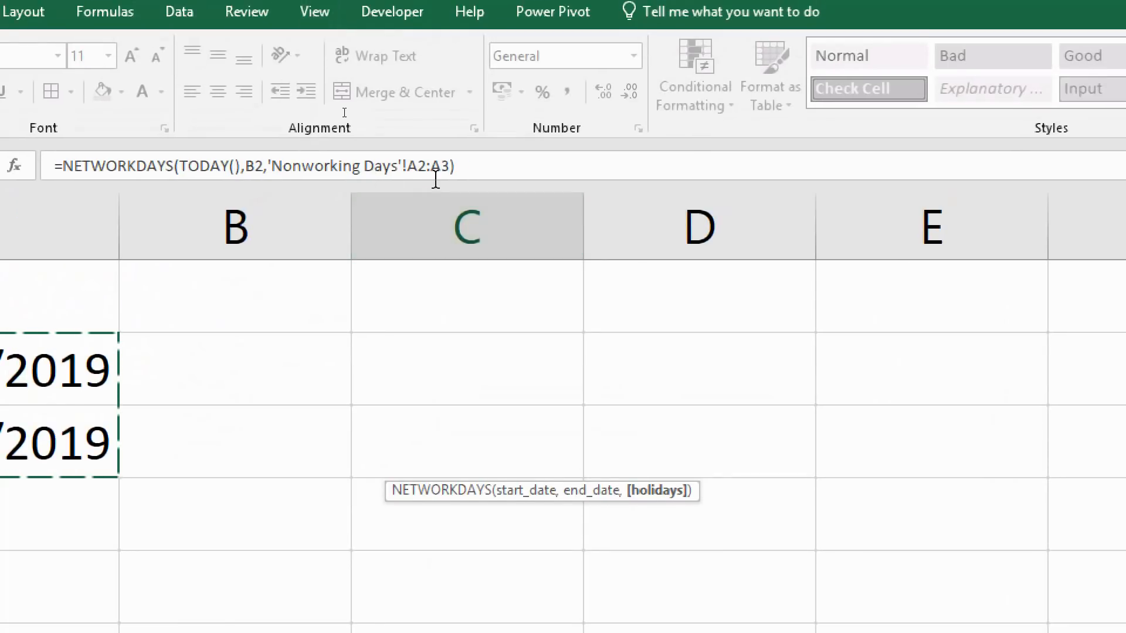
pyautogui.click(467, 225)
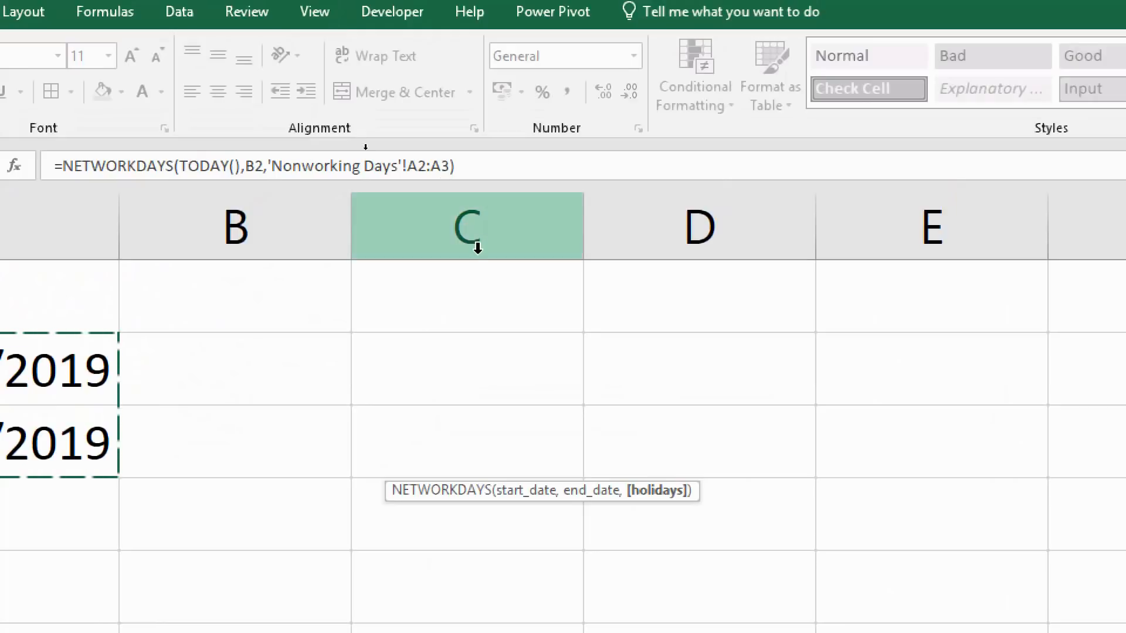
pyautogui.press('f4')
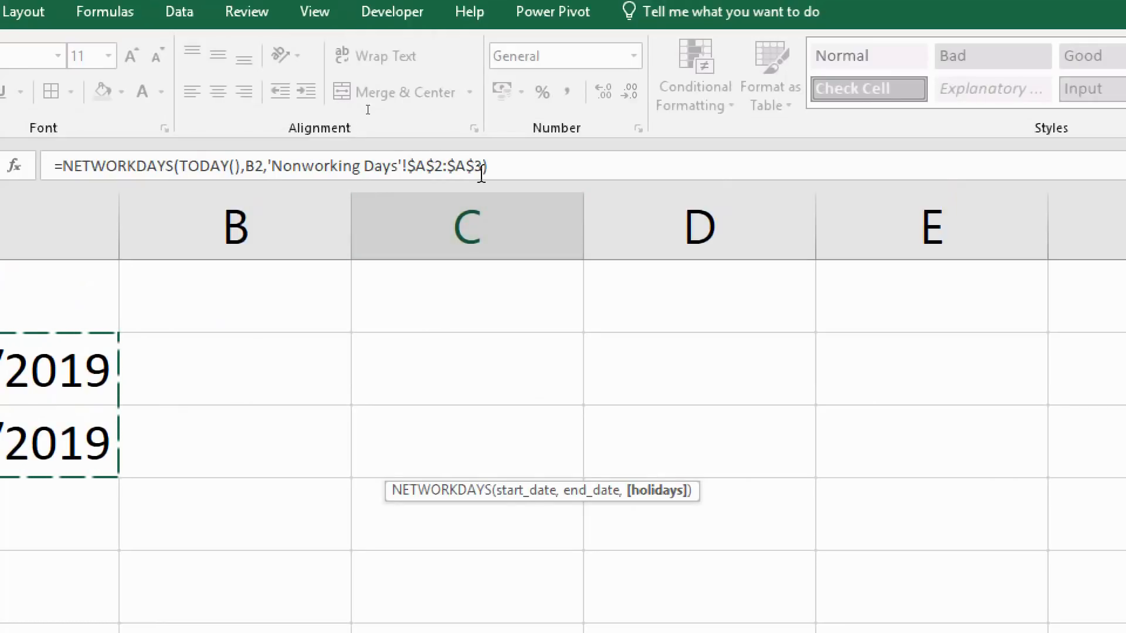
pyautogui.click(466, 225)
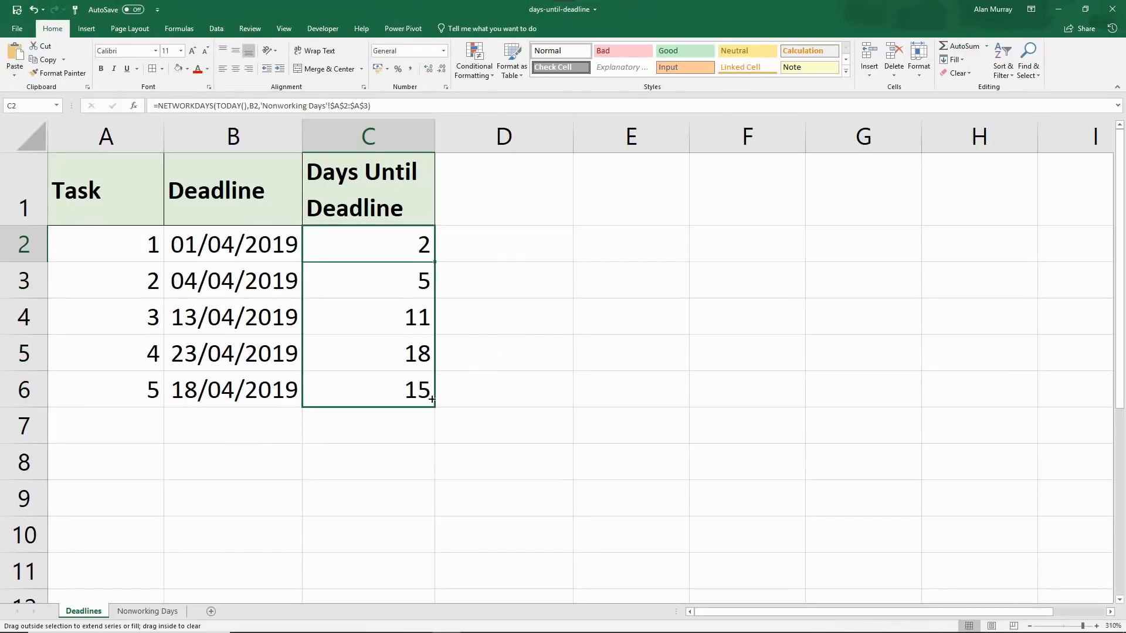
# - Fill C2 down to C6 (task 4 becomes 16), check C5's $A$2:$A$3 reference, reopen C2
pyautogui.moveTo(368, 244); pyautogui.dragTo(369, 390)
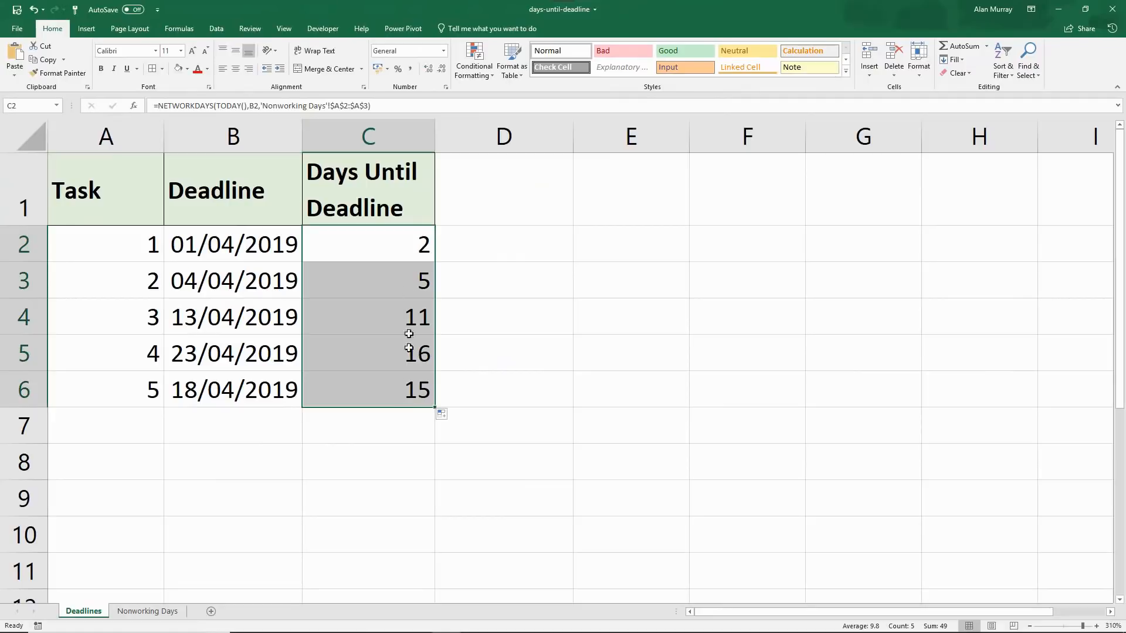
pyautogui.moveTo(391, 359)
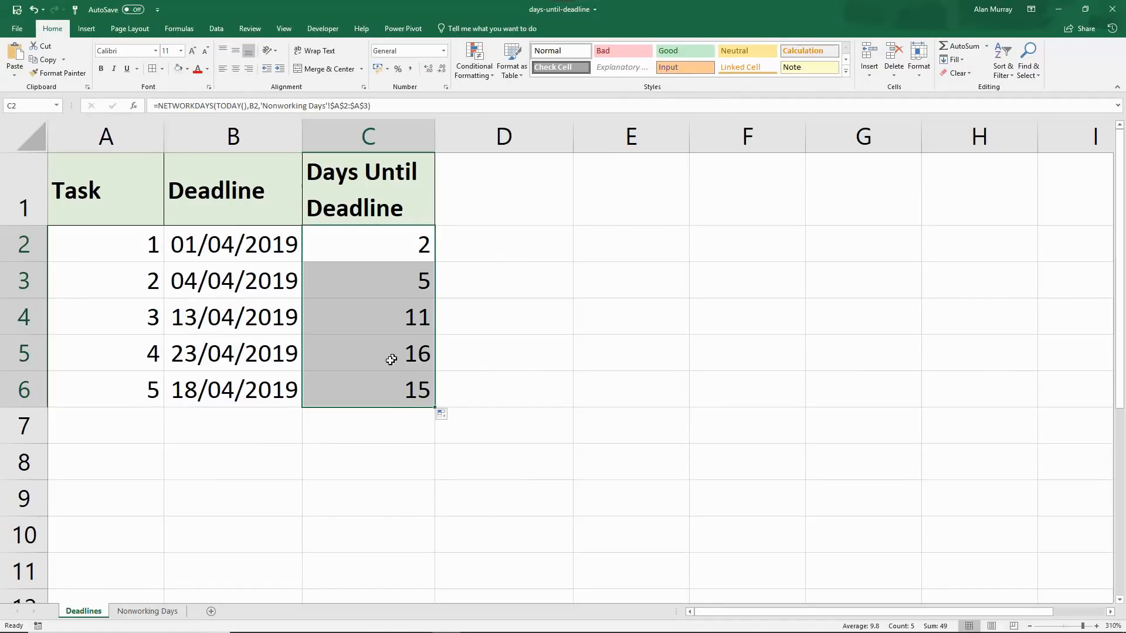
pyautogui.doubleClick(368, 353)
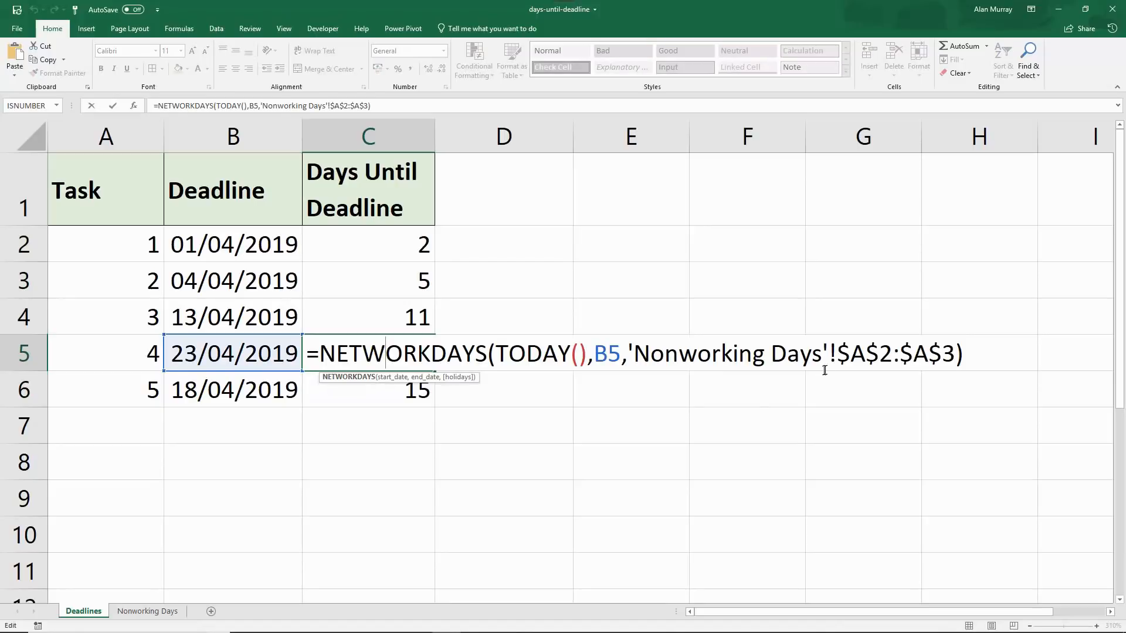
pyautogui.moveTo(839, 352); pyautogui.dragTo(956, 352)
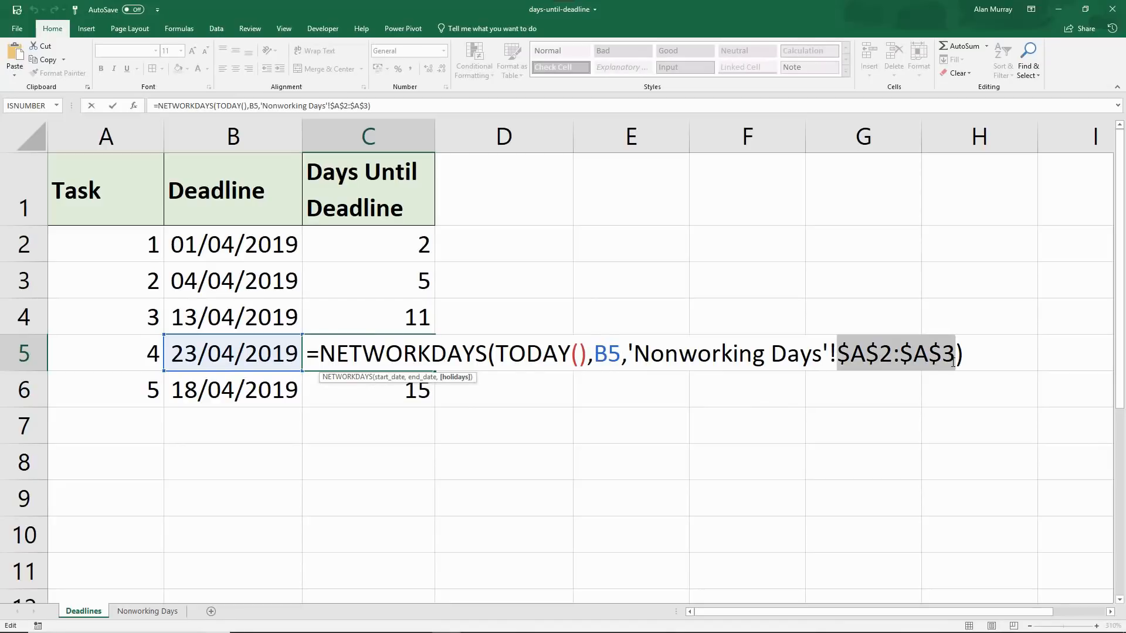
pyautogui.press('Enter')
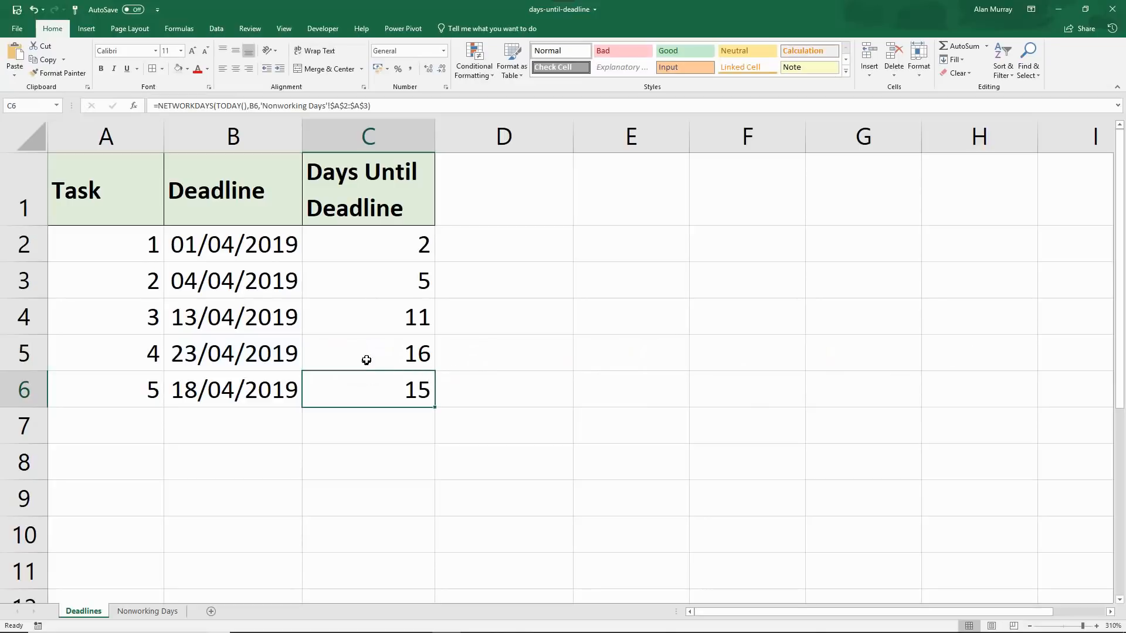
pyautogui.click(233, 352)
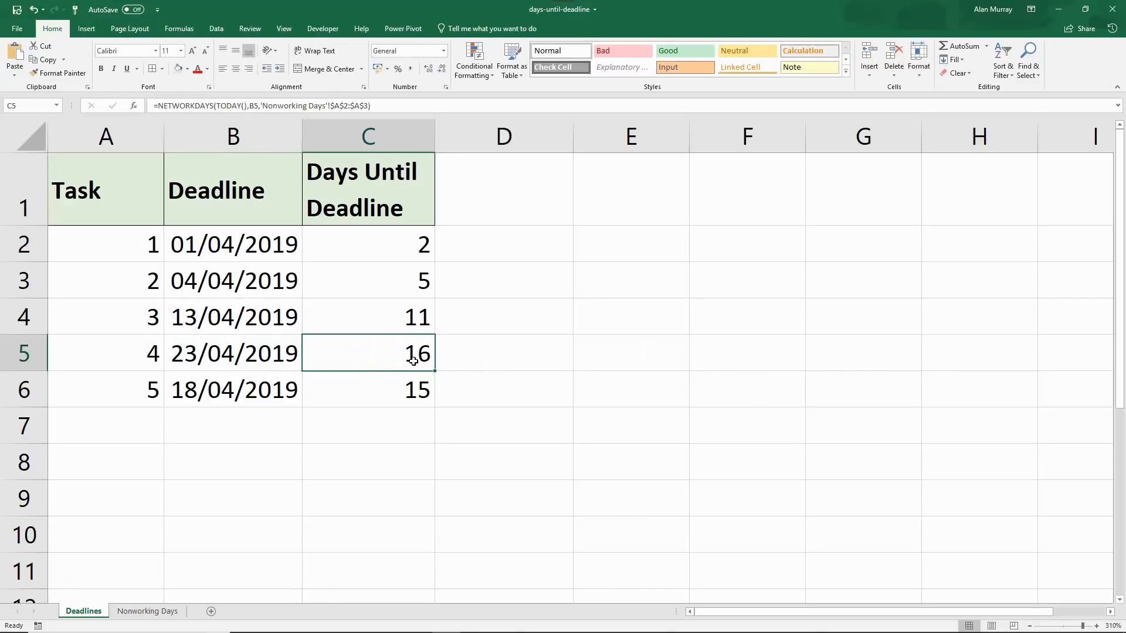
pyautogui.doubleClick(368, 244)
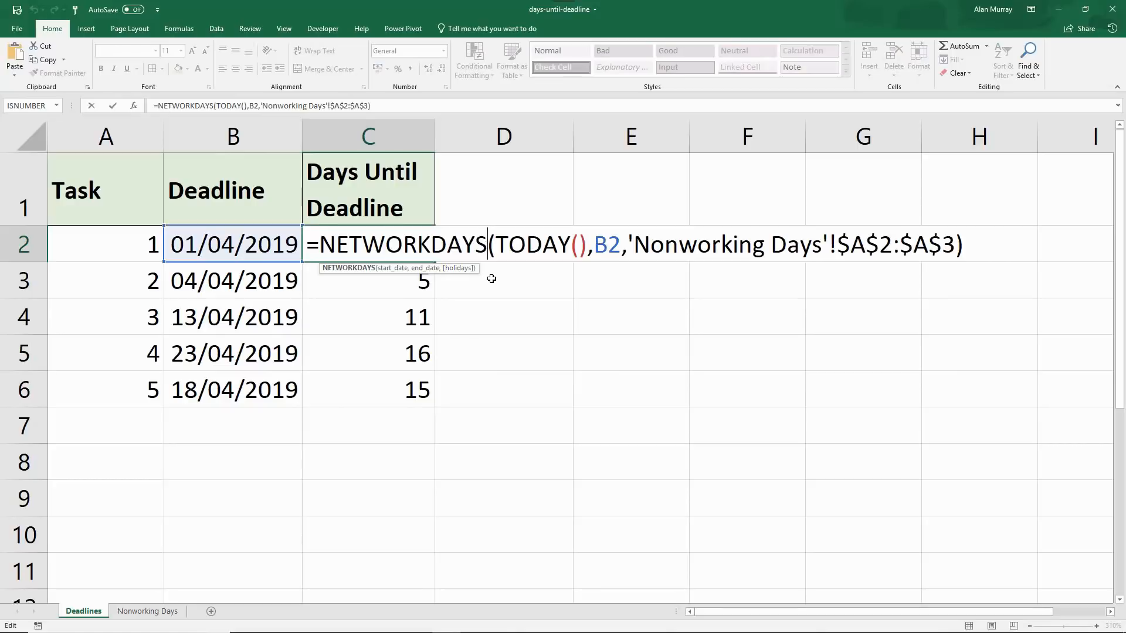
# - Change C2 to NETWORKDAYS.INTL and begin a weekend argument after B2
pyautogui.write('.INTL')
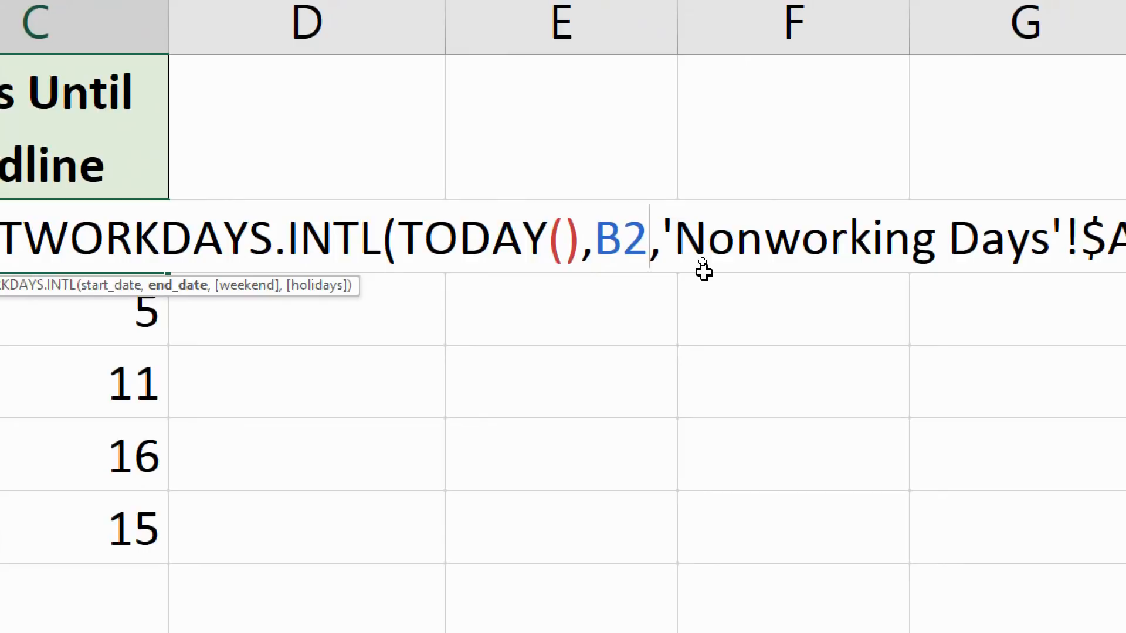
pyautogui.write(',')
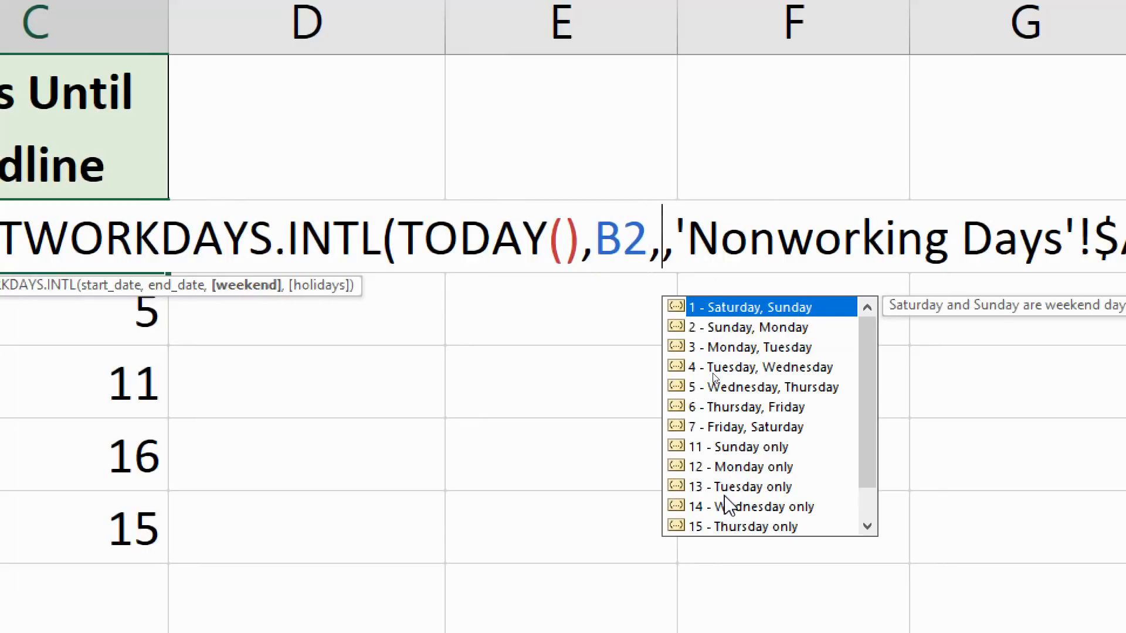
pyautogui.moveTo(739, 477)
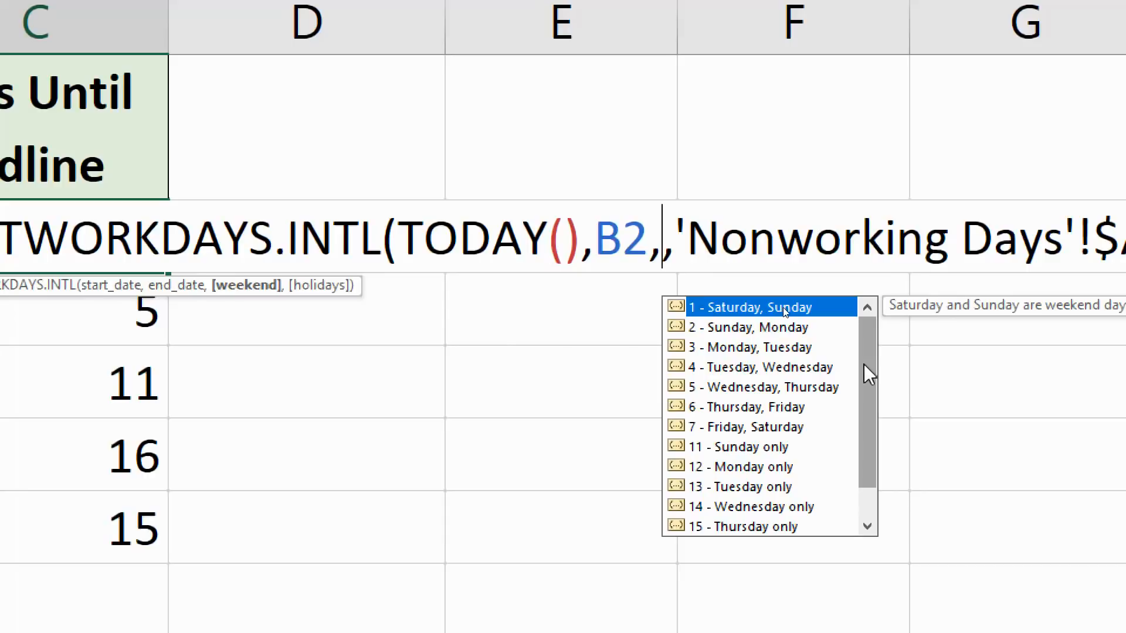
pyautogui.moveTo(760, 465)
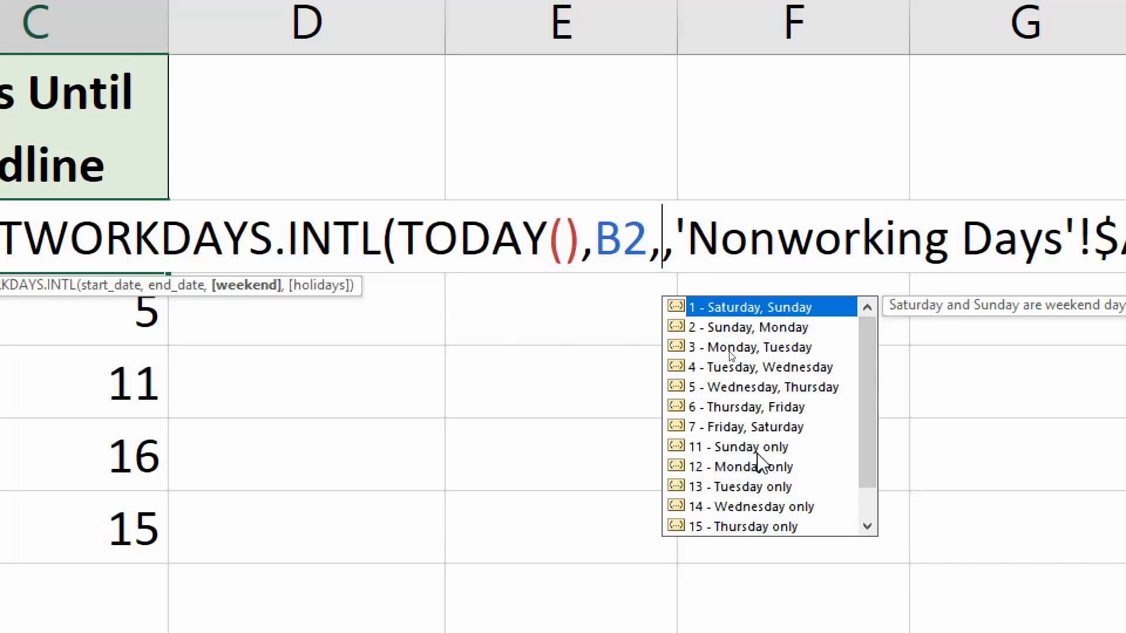
pyautogui.moveTo(747, 445)
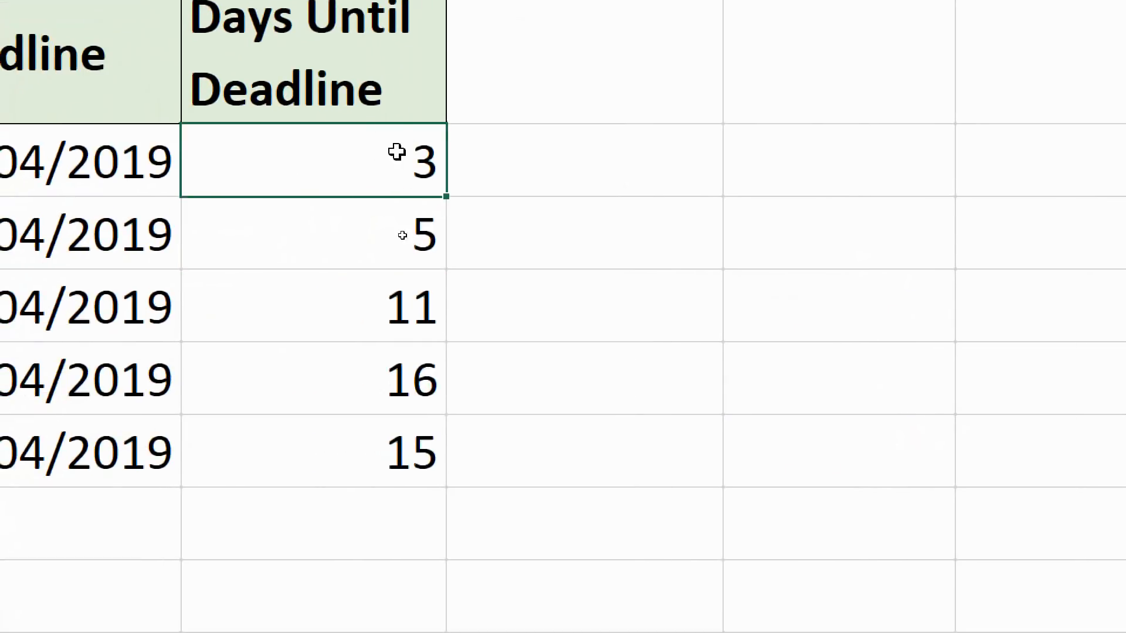
pyautogui.moveTo(375, 156)
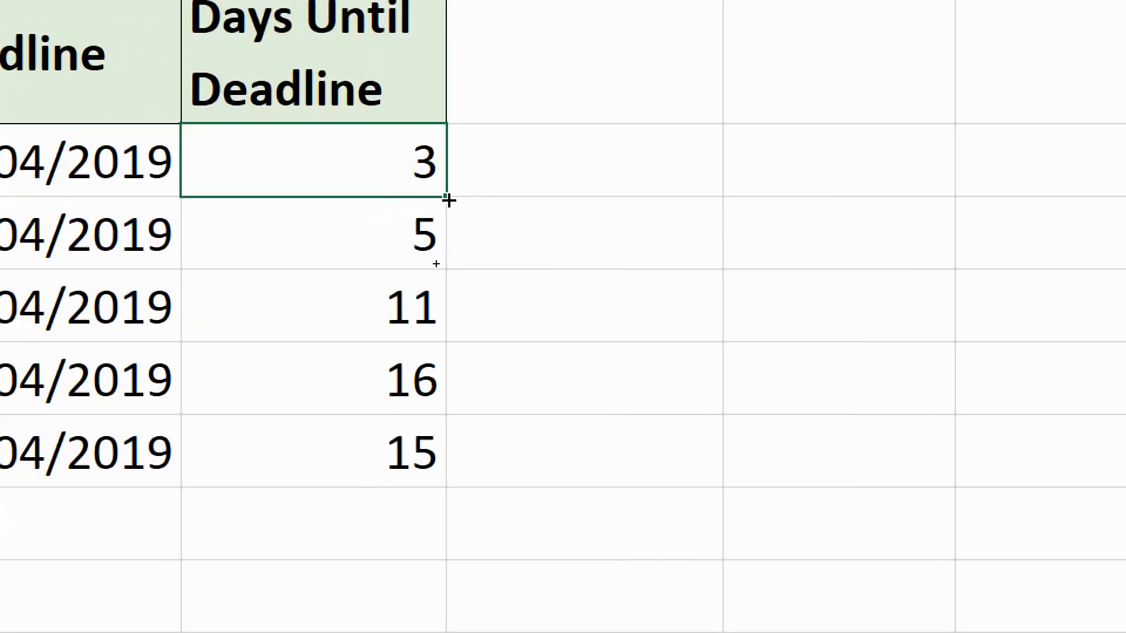
# - Fill the Sunday-only formula down to C6, giving 3, 6, 14, 20 and 18
pyautogui.moveTo(451, 199); pyautogui.dragTo(437, 496)
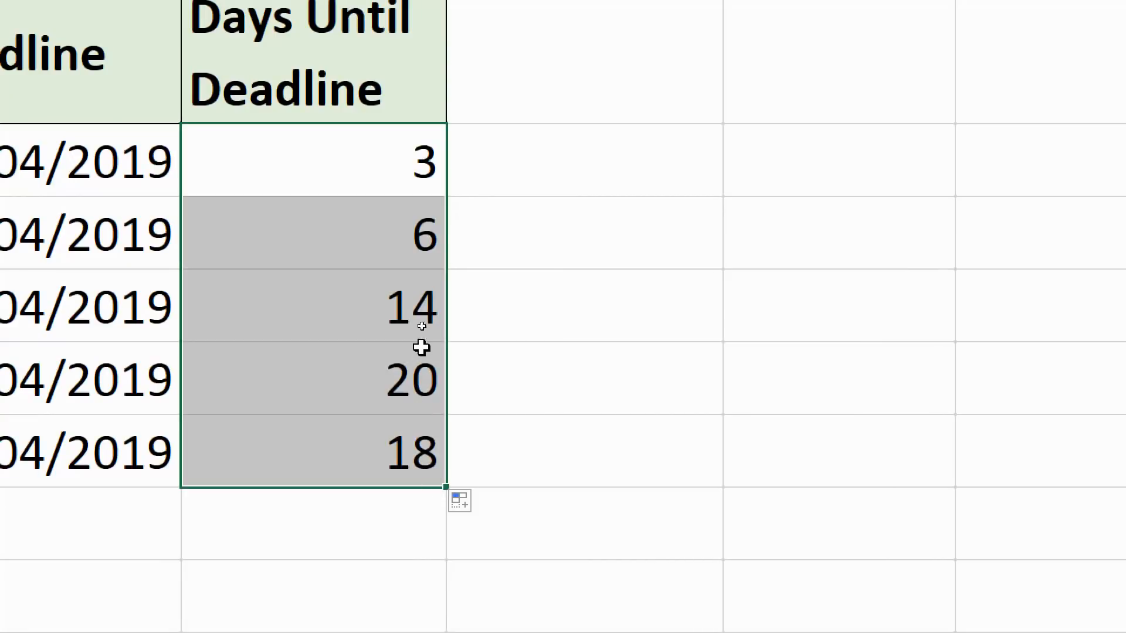
pyautogui.moveTo(418, 276)
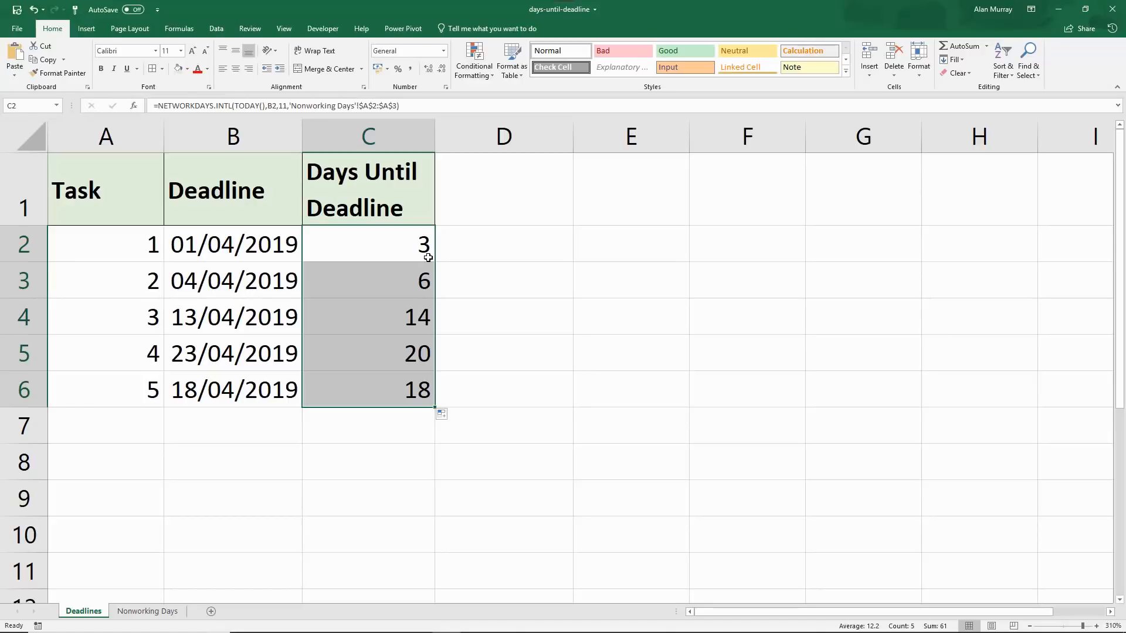
pyautogui.click(503, 244)
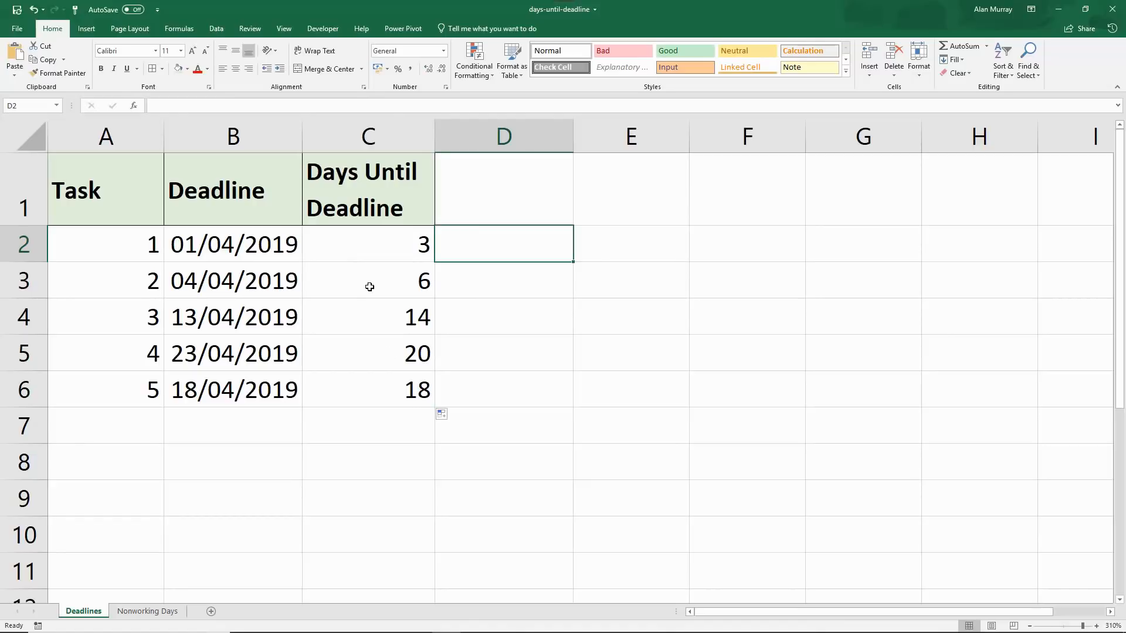
# - Fill the minus-one C2 formula down to C6 (2, 5, 13, 19, 17) and review it
pyautogui.click(368, 244)
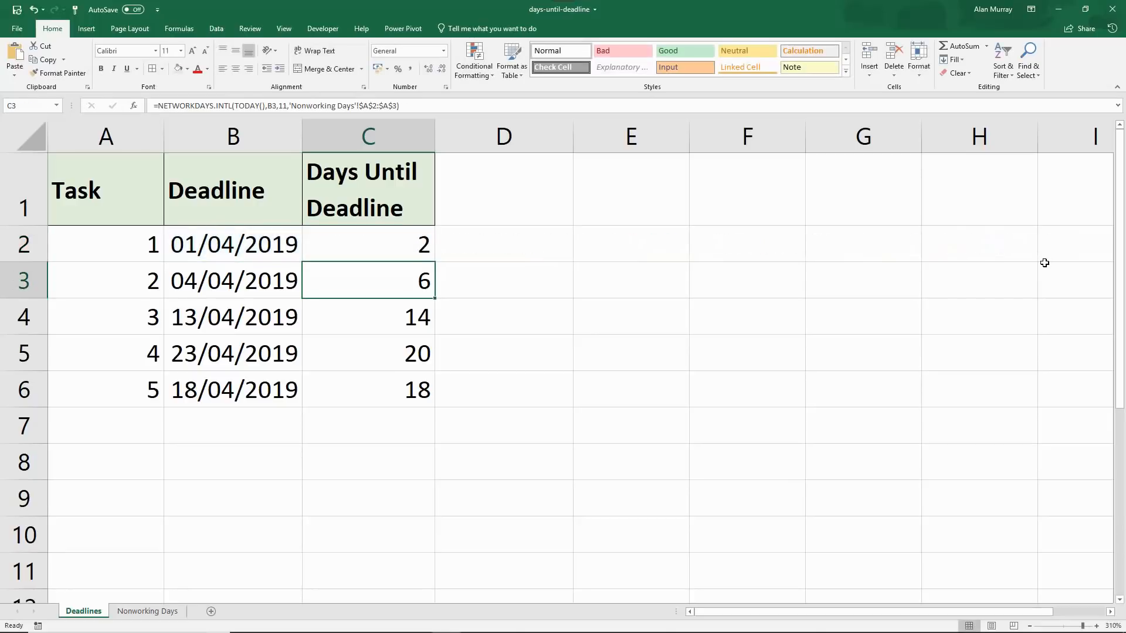
pyautogui.click(369, 244)
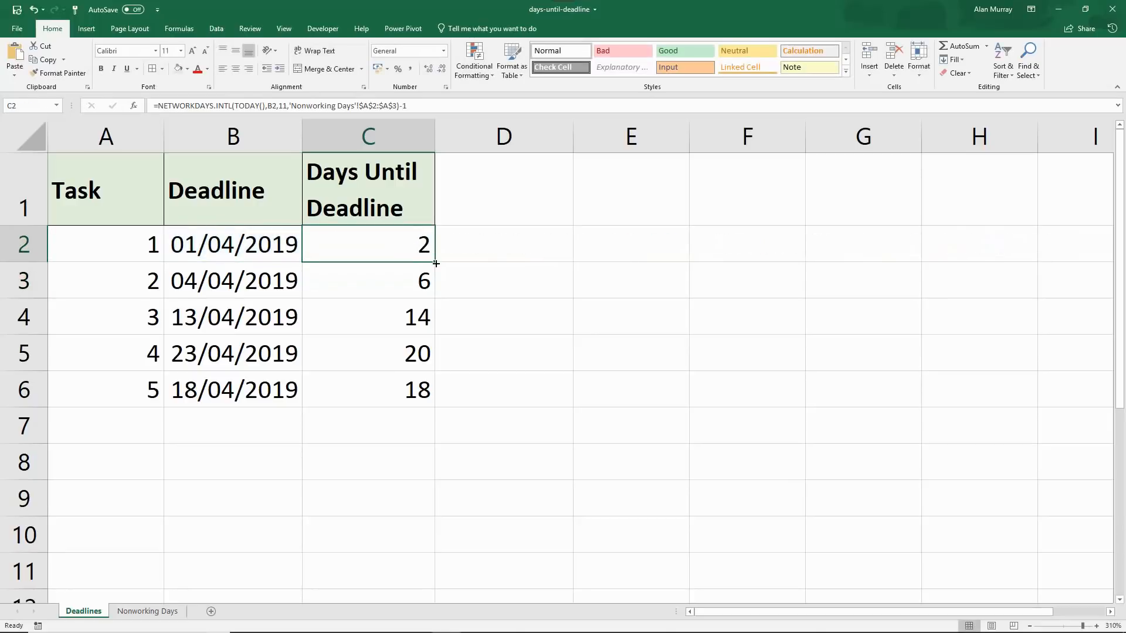
pyautogui.moveTo(435, 262); pyautogui.dragTo(423, 401)
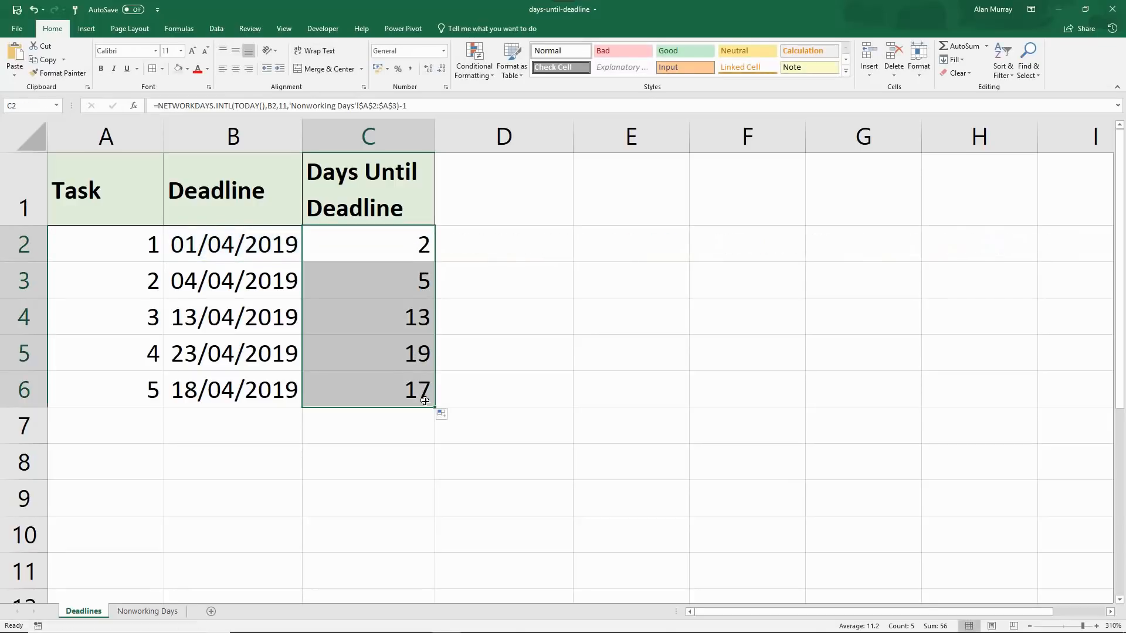
pyautogui.doubleClick(368, 244)
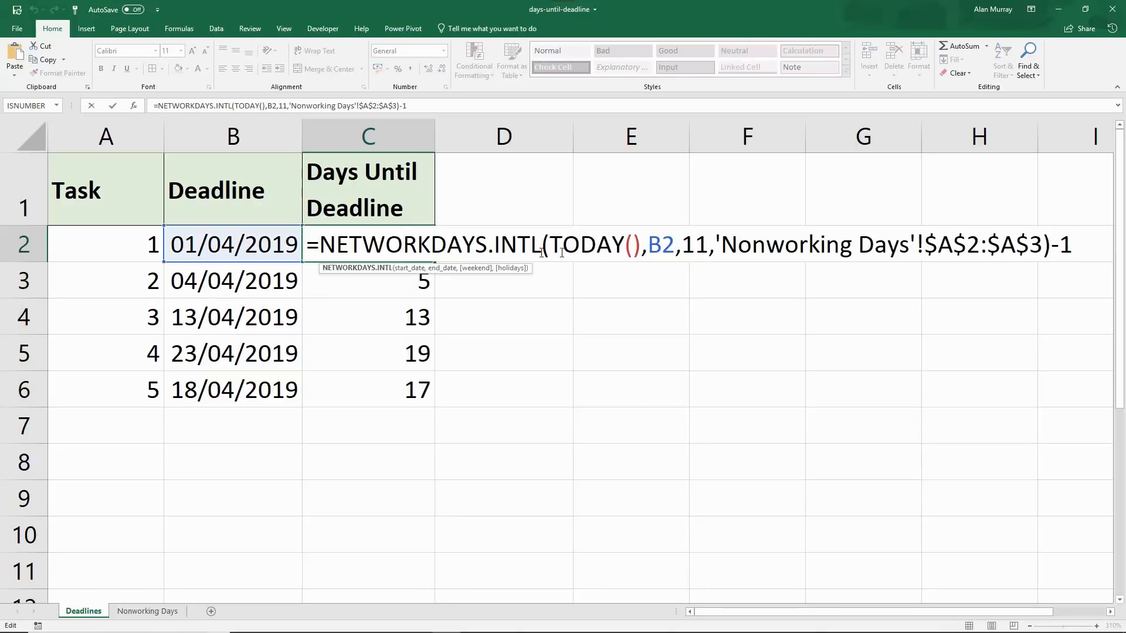